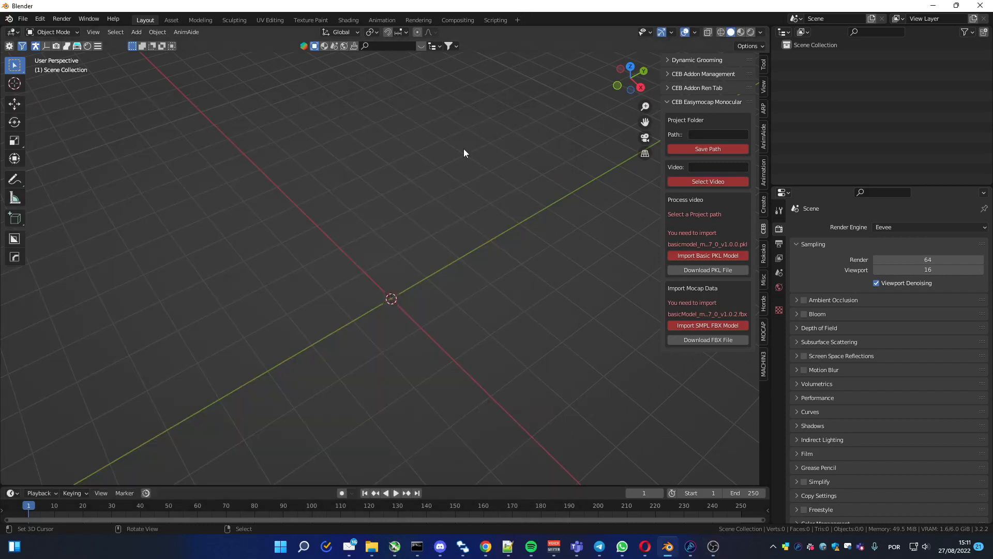
mouse_move(435, 157)
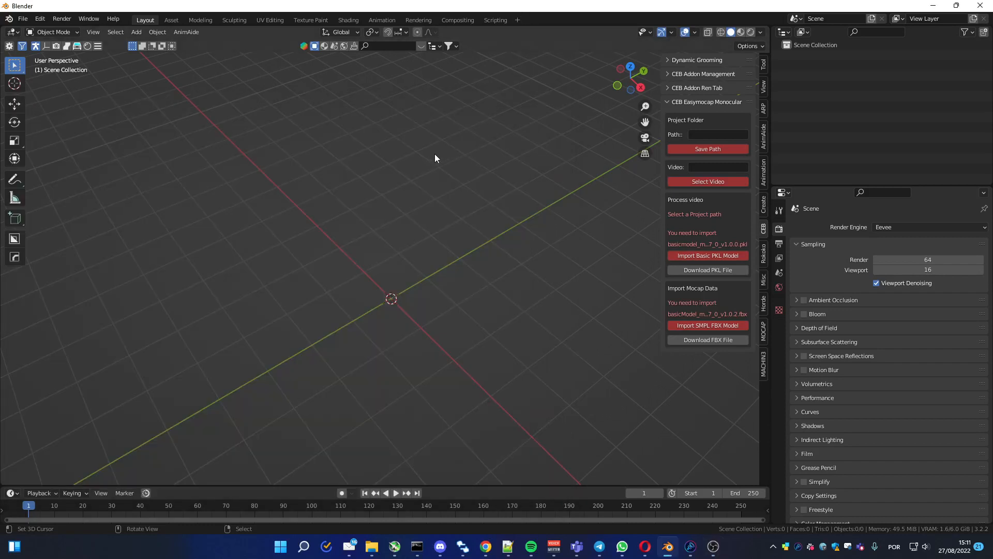
mouse_move(433, 167)
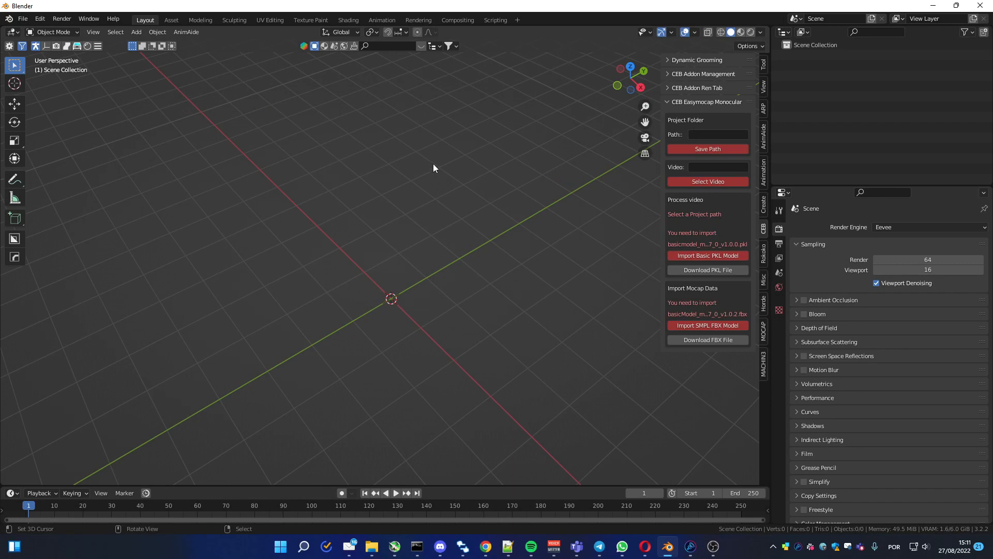
mouse_move(443, 179)
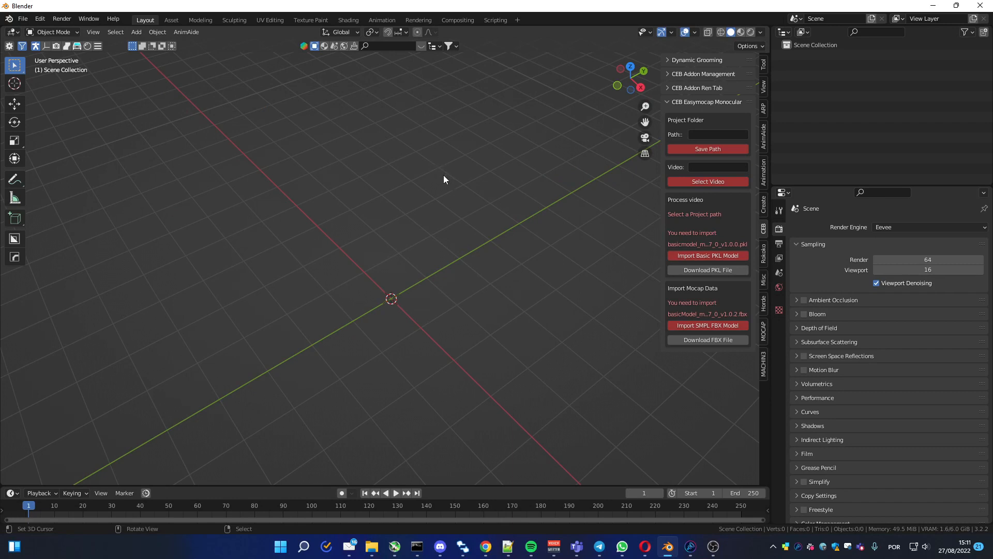
mouse_move(436, 179)
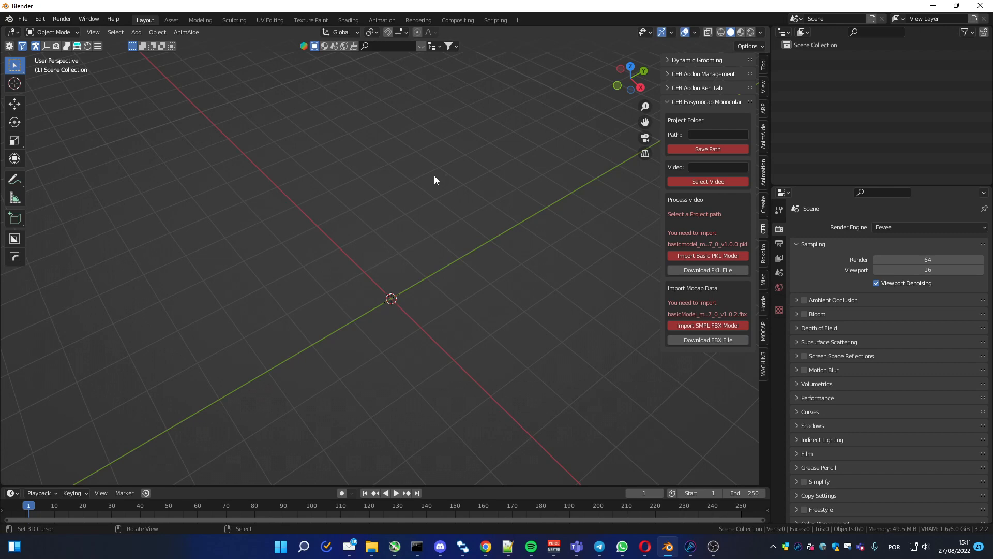
mouse_move(435, 177)
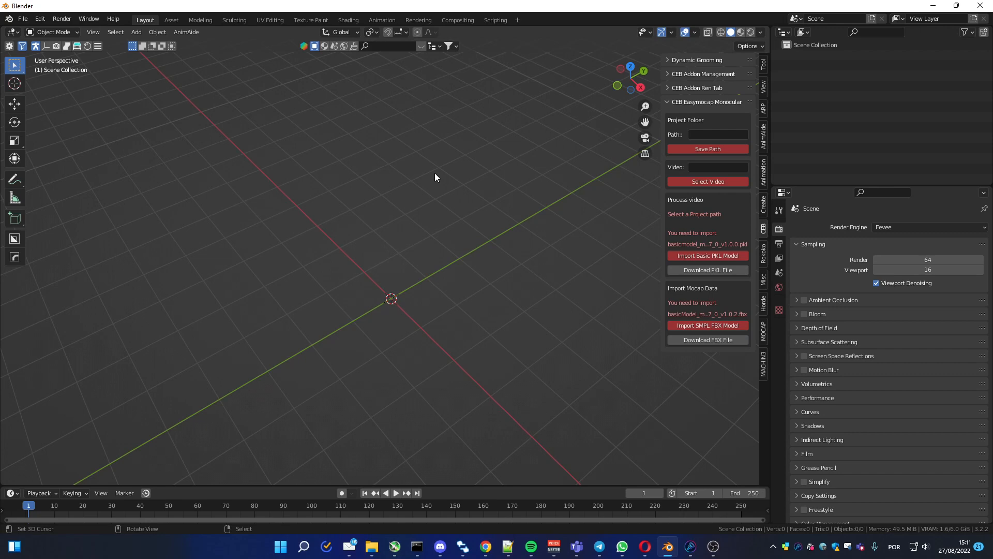
mouse_move(594, 184)
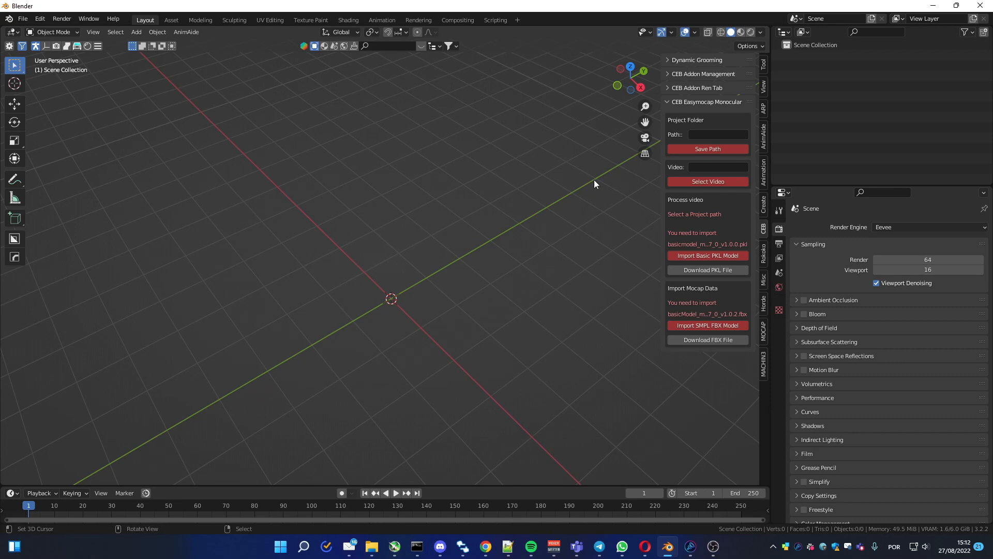
mouse_move(577, 229)
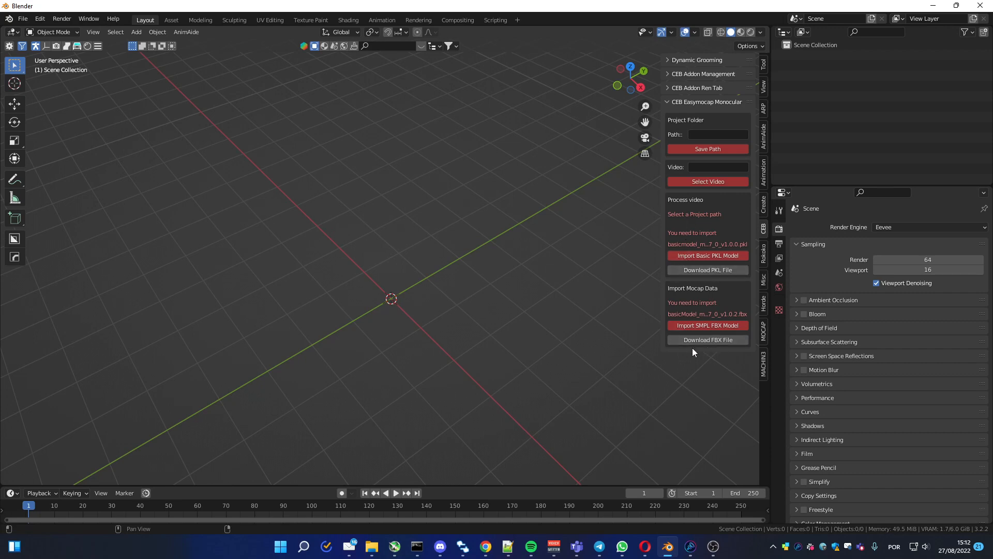
mouse_move(654, 310)
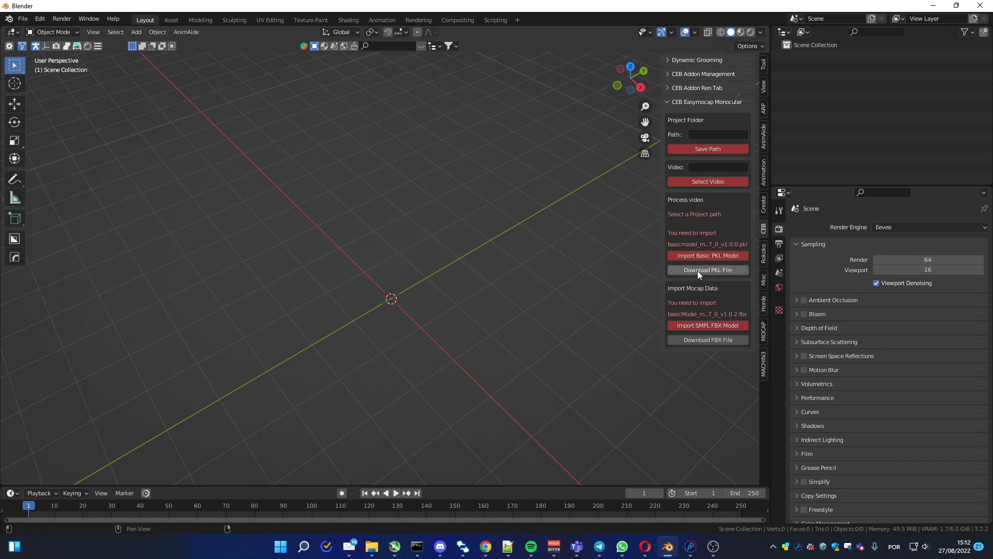
mouse_move(696, 273)
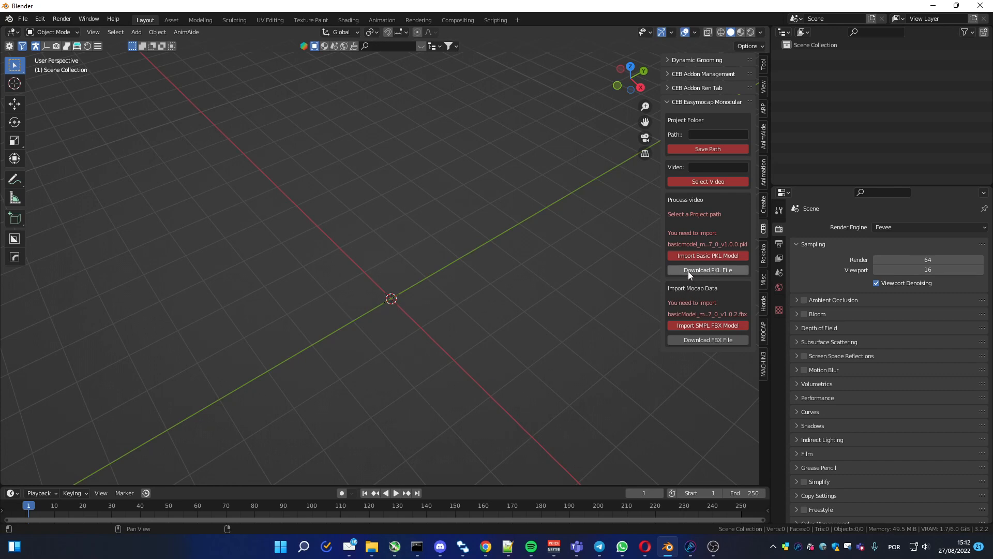
Download SMPL_python_v.1.0.0.zip from the add-on link, then return to Blender.
click(707, 270)
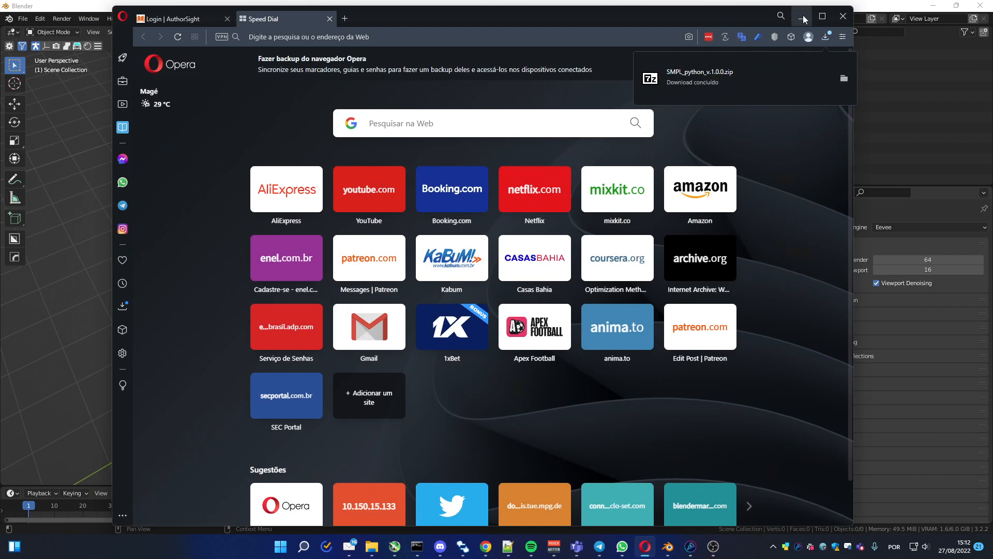
click(842, 16)
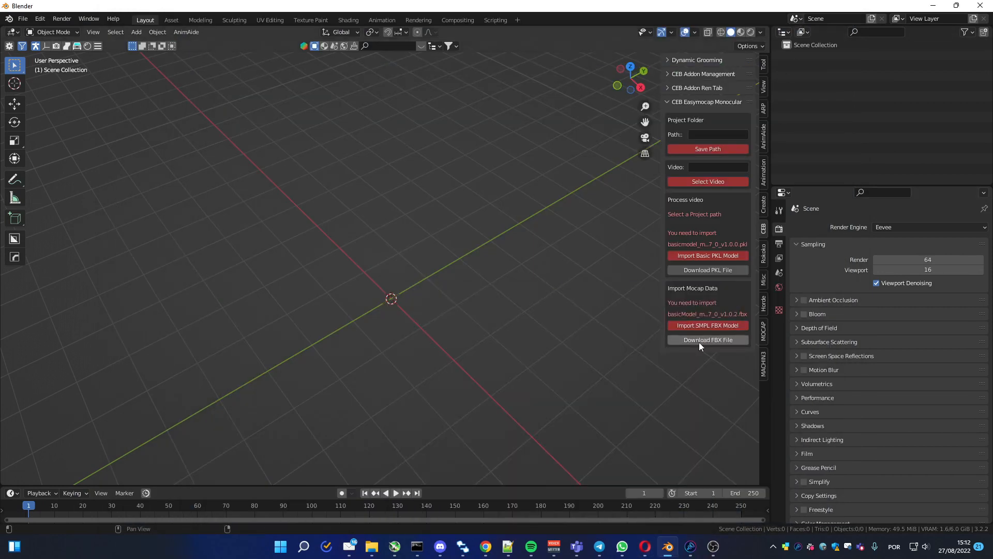
Follow the Download FBX File link to the SMPL project homepage in Opera.
click(666, 547)
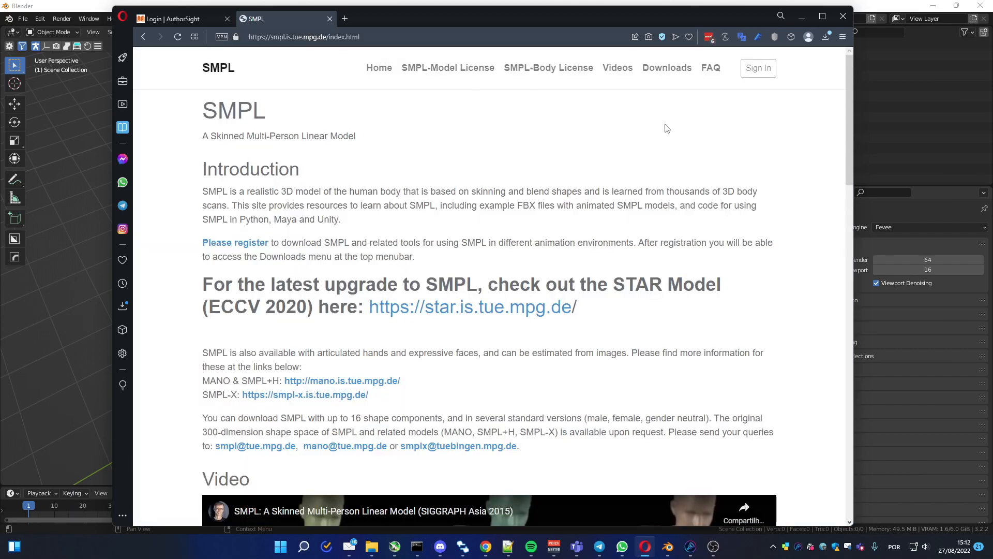
mouse_move(757, 68)
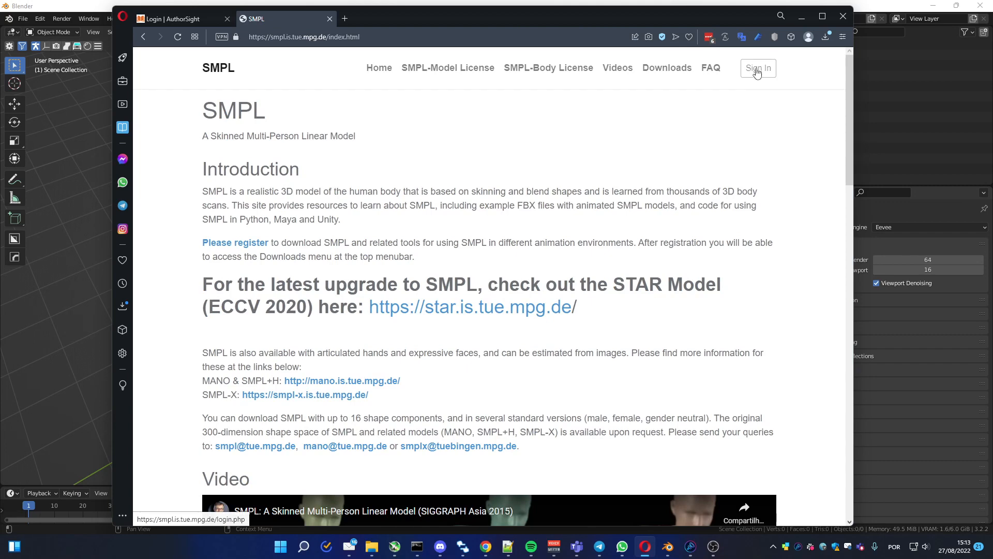
Sign in to the SMPL account and scroll the Downloads page to the SMPL for Maya section.
click(758, 68)
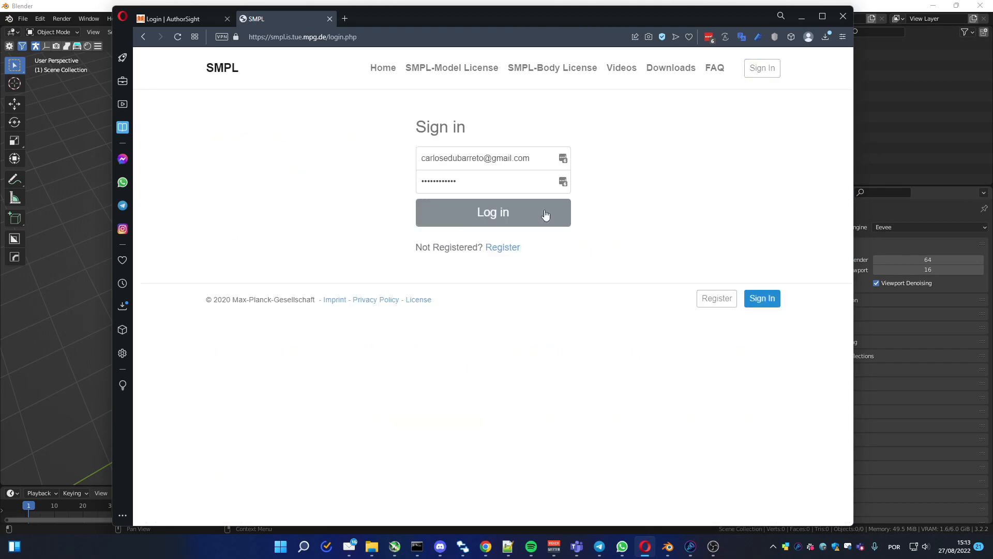
click(492, 212)
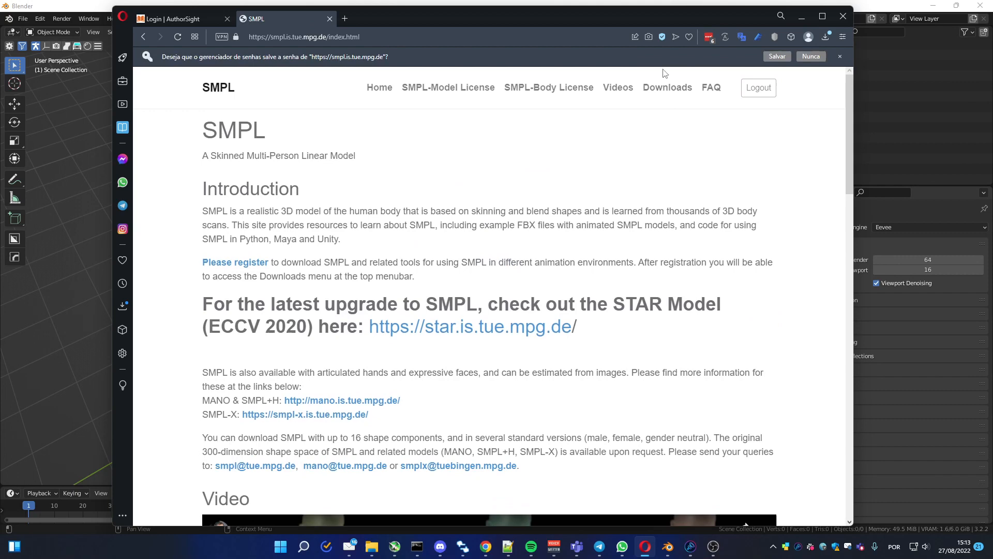
mouse_move(667, 87)
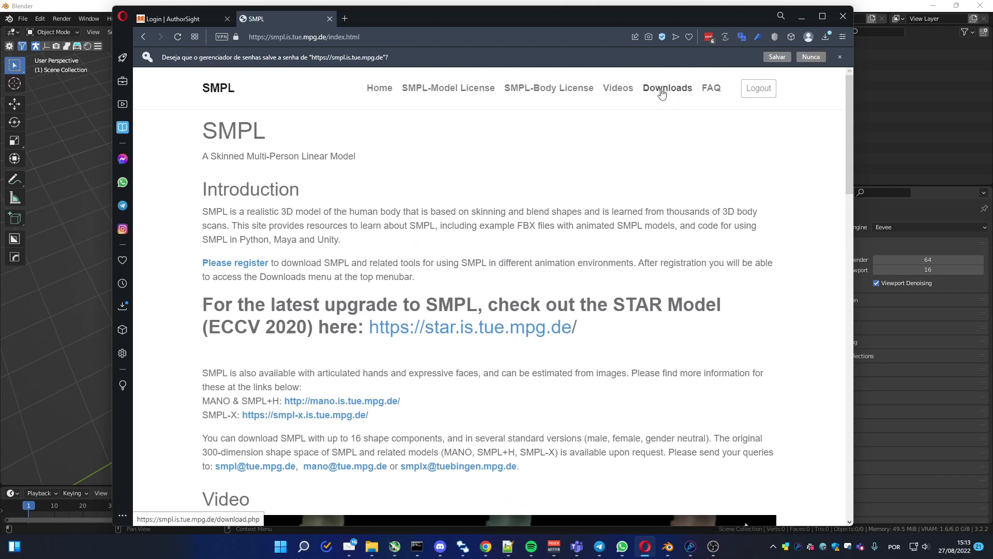
click(666, 88)
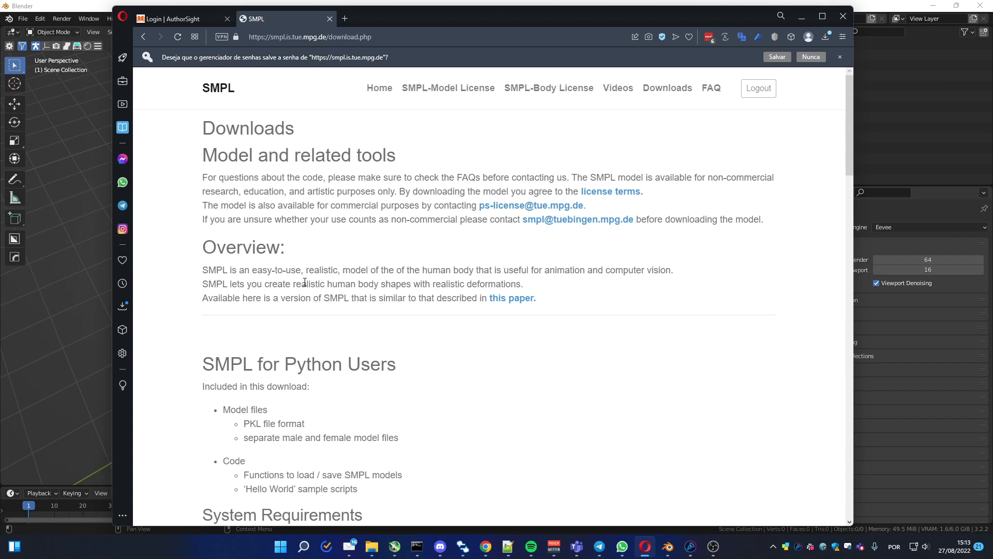
scroll(down, 3)
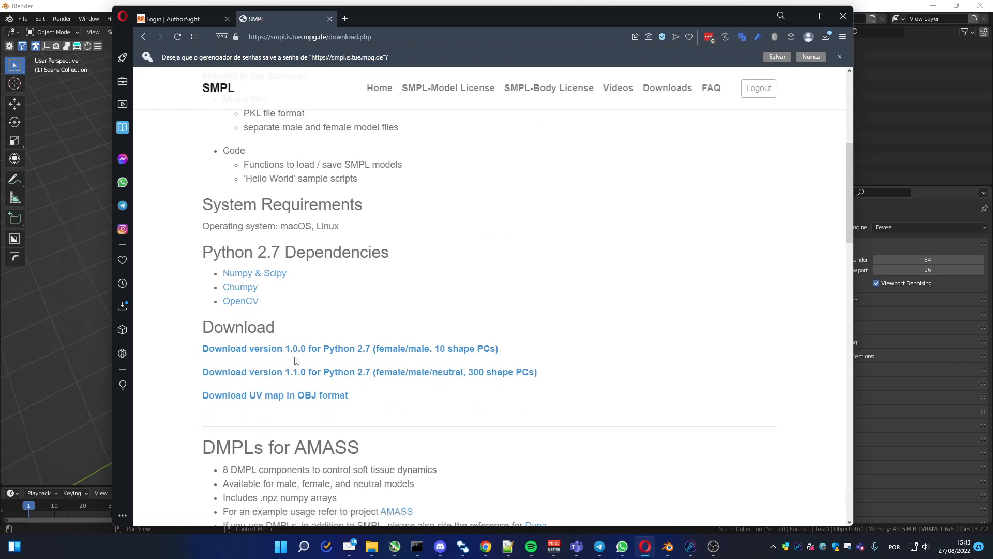
scroll(down, 3)
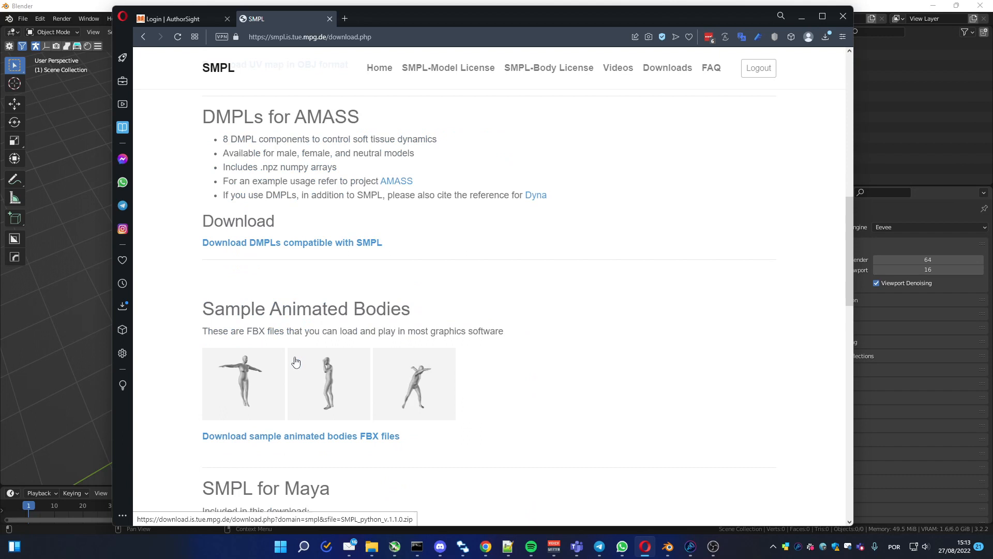
scroll(down, 3)
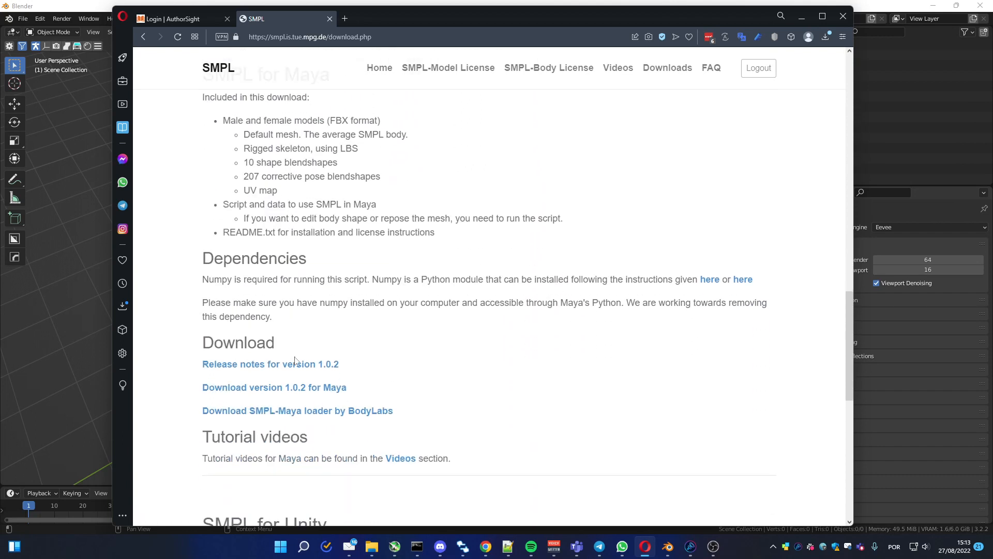
mouse_move(265, 396)
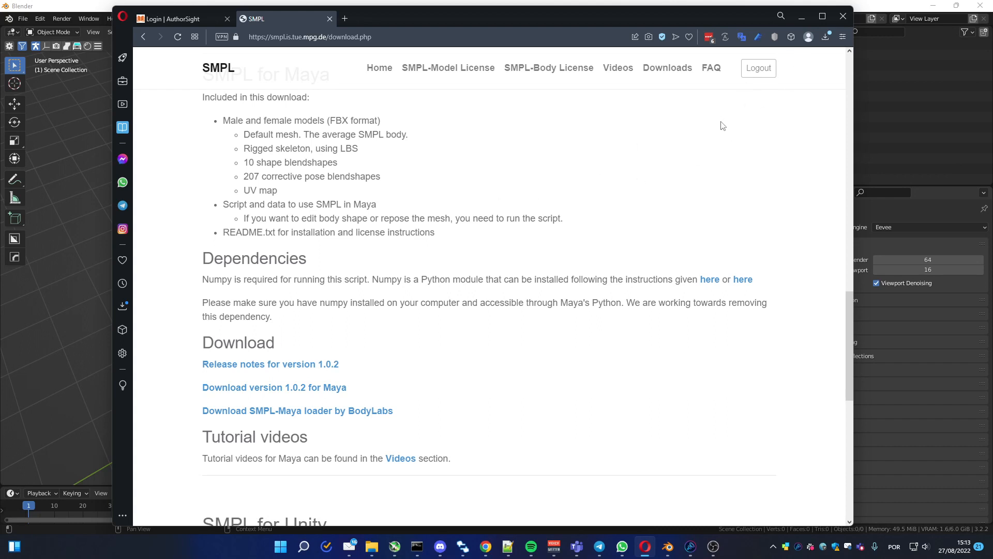
mouse_move(735, 121)
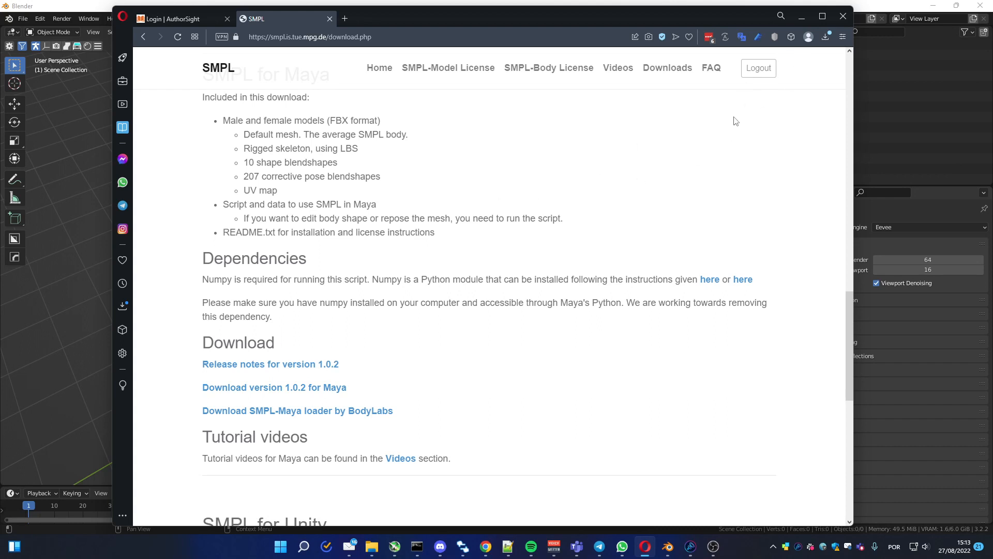
mouse_move(745, 87)
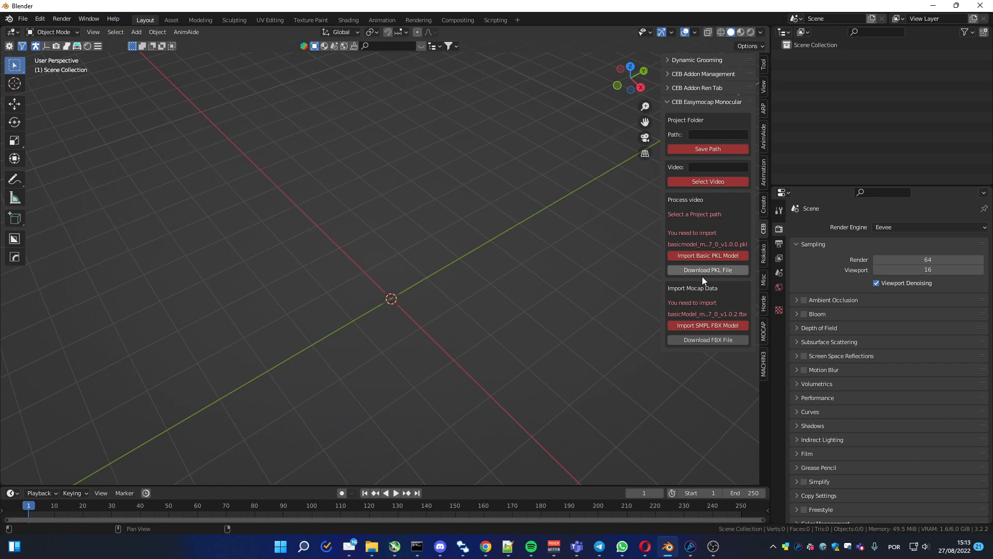
mouse_move(683, 288)
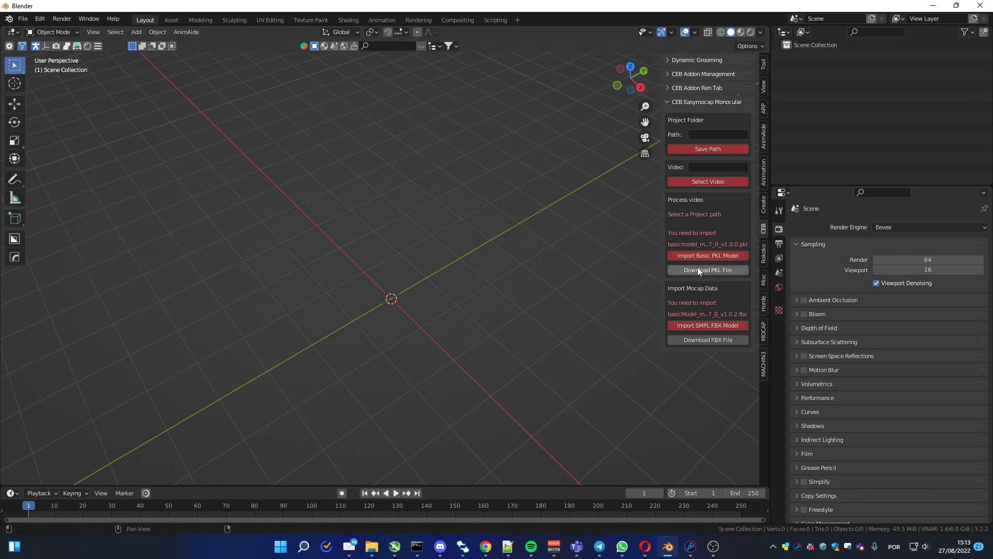
mouse_move(535, 419)
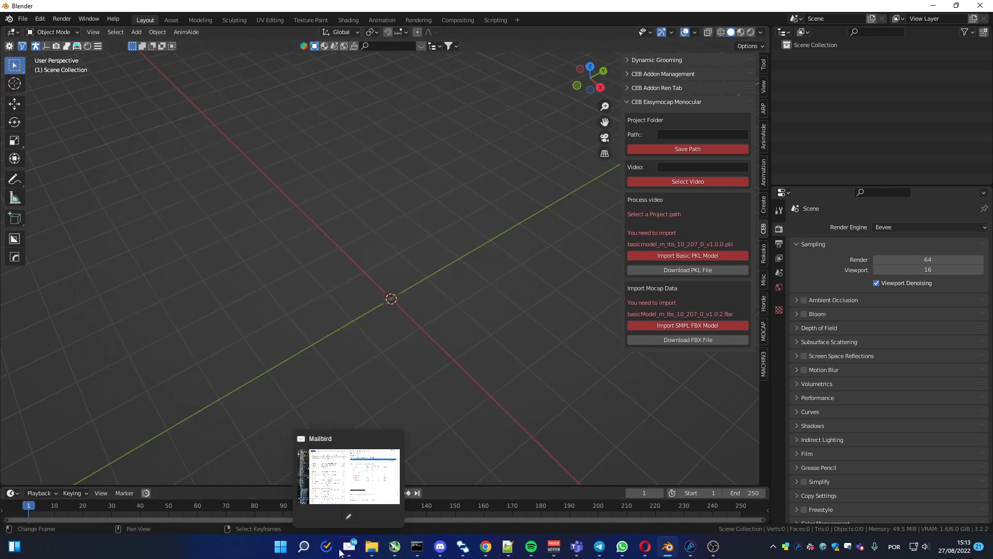
Show D:\tmp\0 in File Explorer and select SMPL_python_v.1.0.0.zip beside SMPL_maya.zip.
click(371, 545)
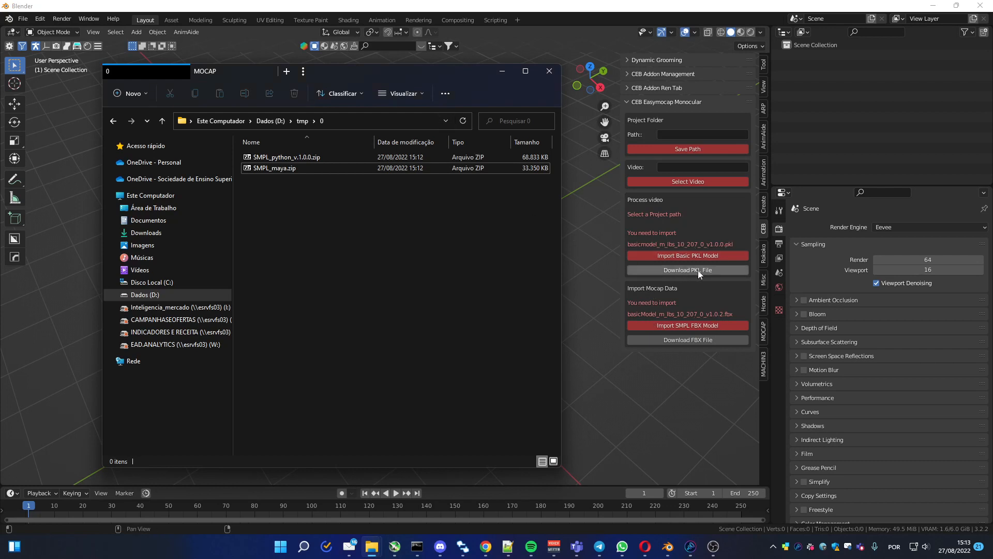
click(273, 167)
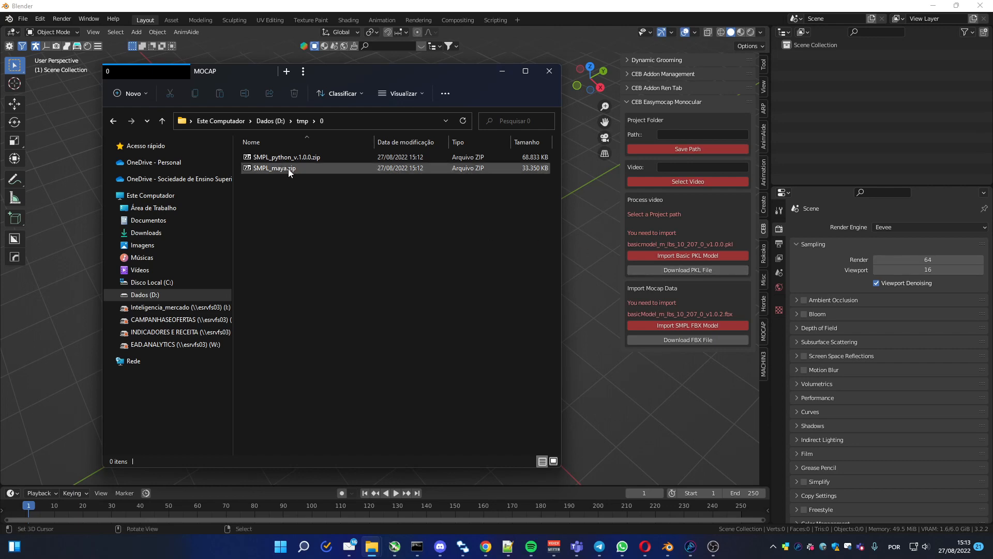
click(285, 156)
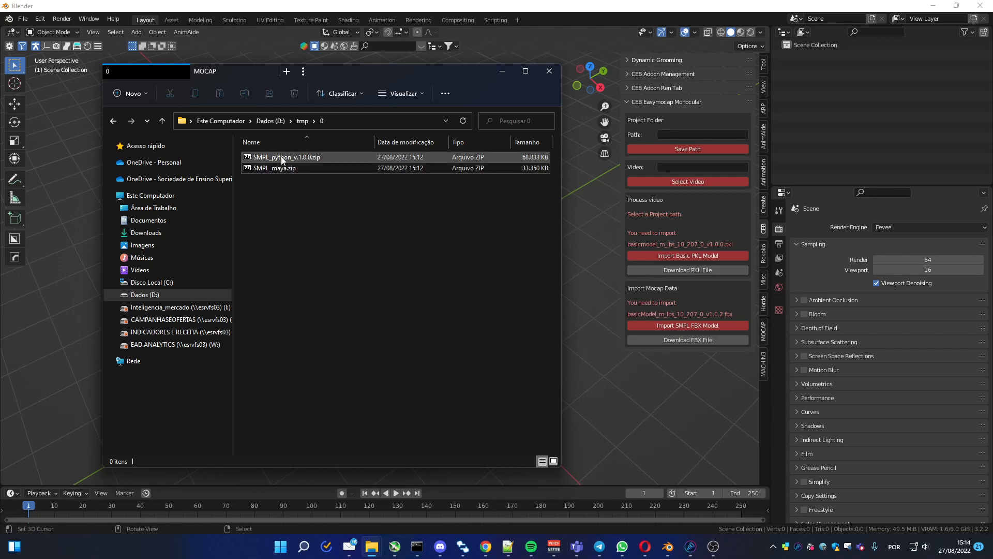
click(286, 156)
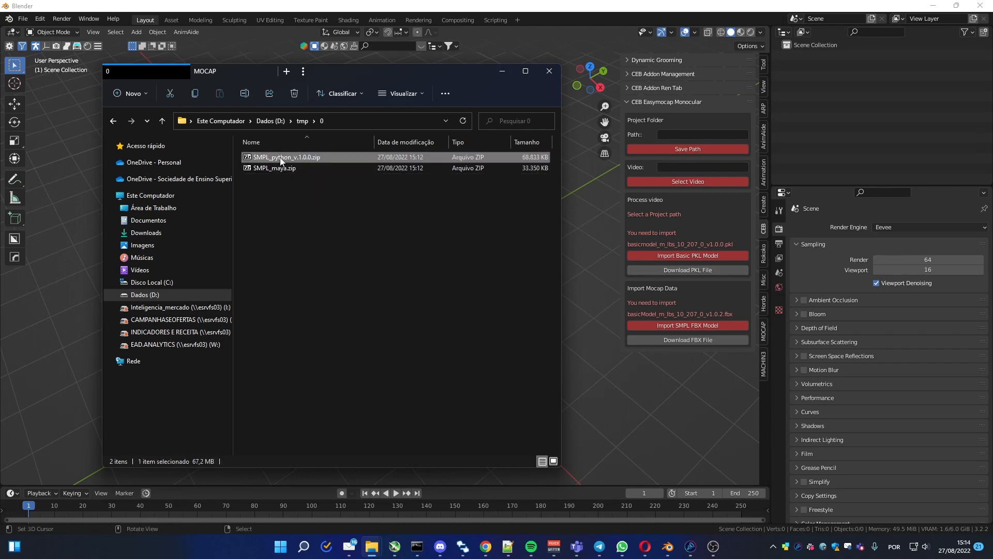
Extract the male basicmodel .pkl and basicModel_m .fbx from the two archives into tmp\0.
double_click(285, 156)
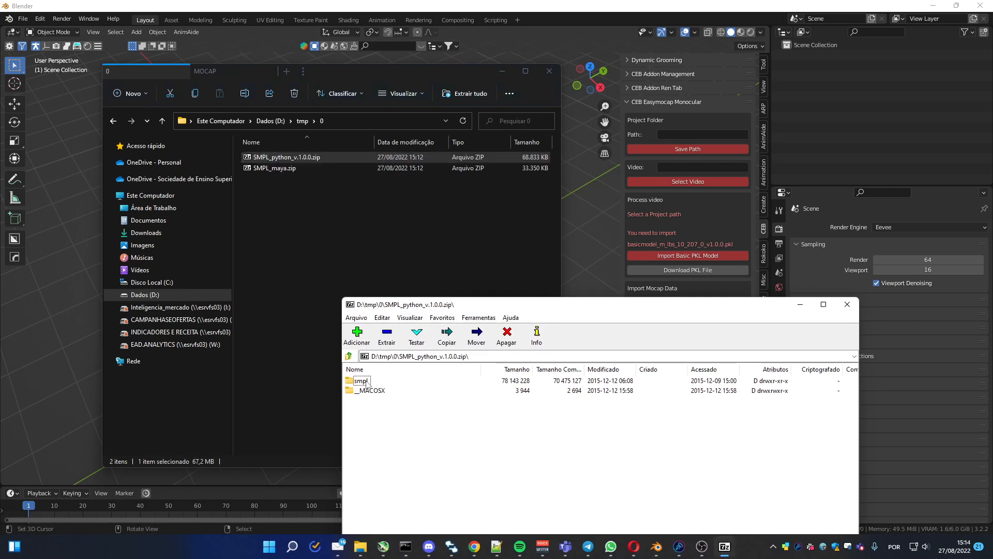
double_click(360, 379)
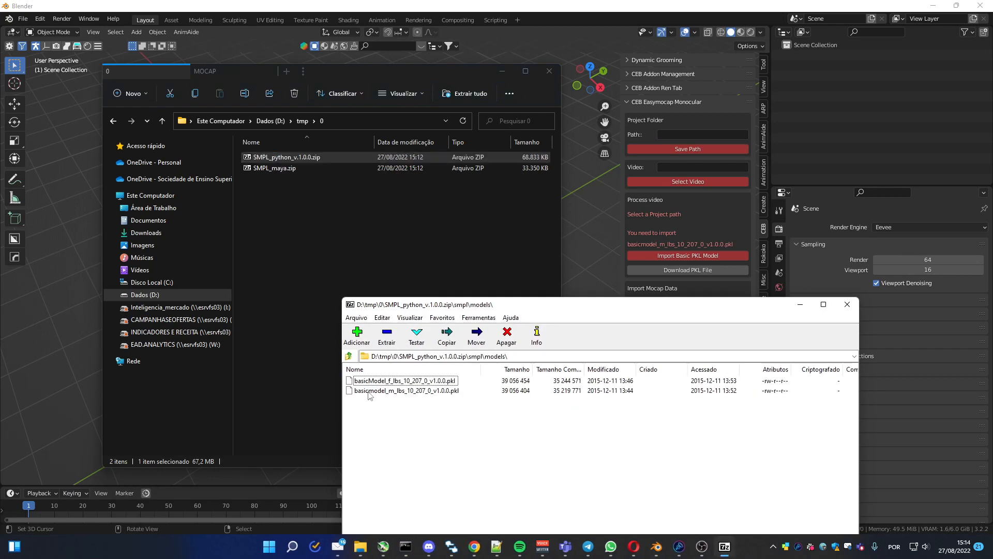
click(405, 391)
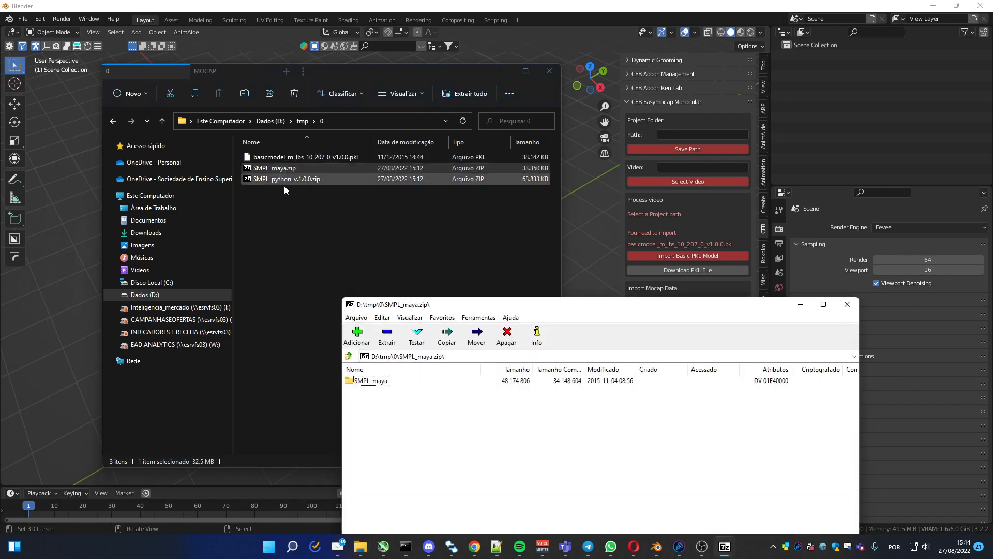
double_click(370, 380)
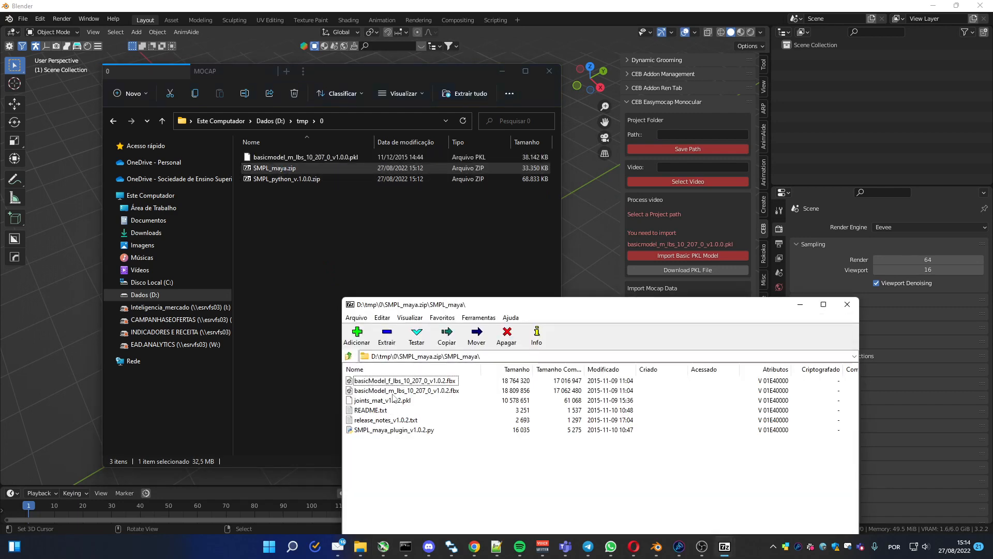
click(405, 390)
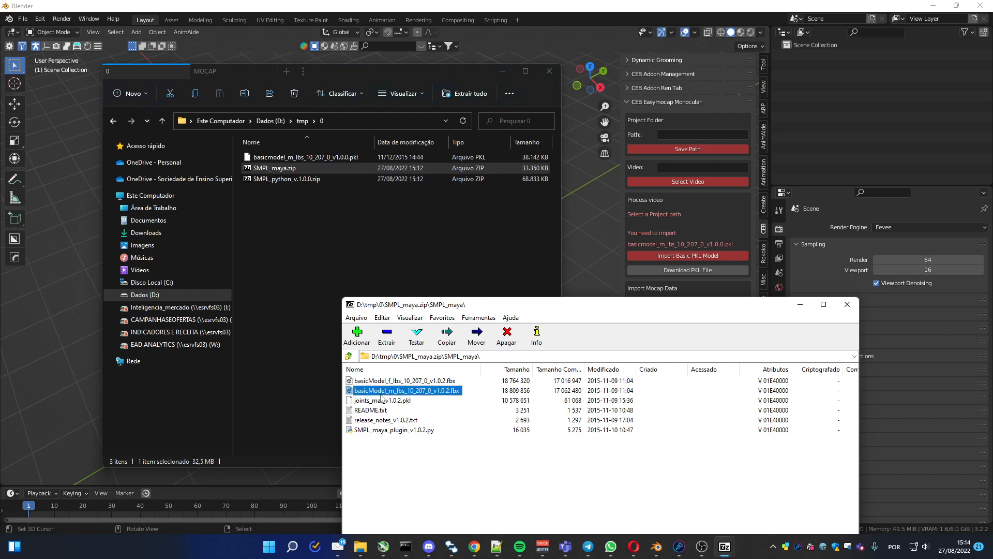
mouse_move(396, 397)
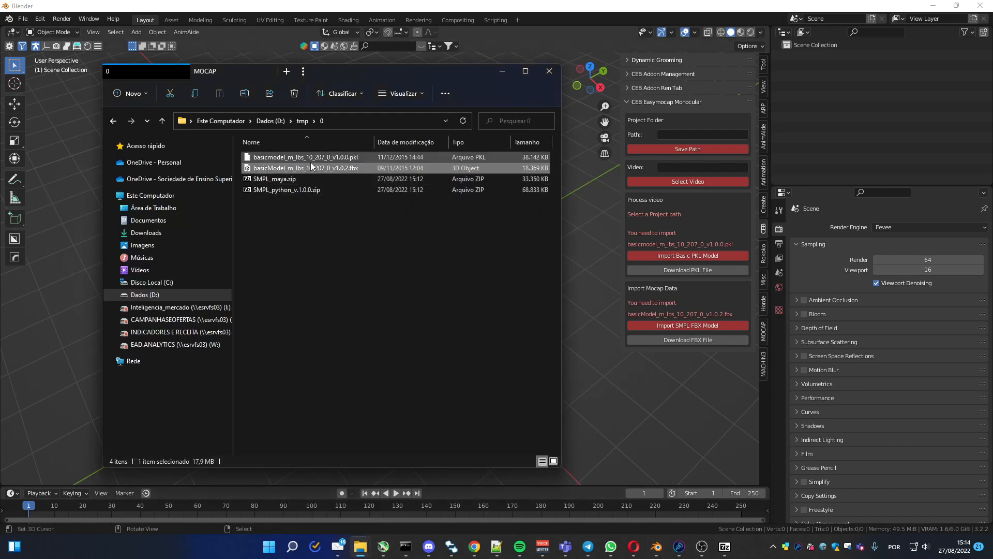
Select the extracted male fbx file and start the Import Basic PKL Model browser.
click(304, 168)
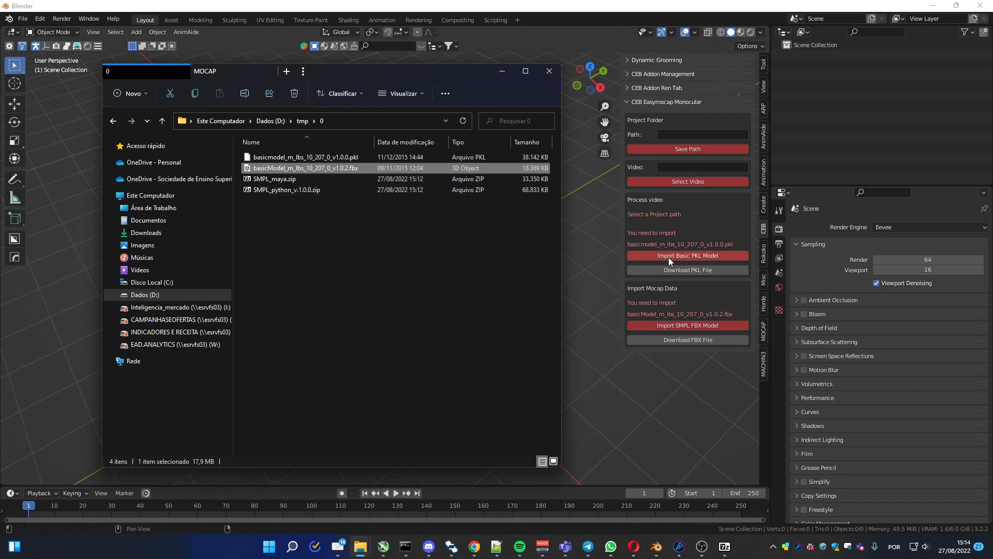
click(687, 255)
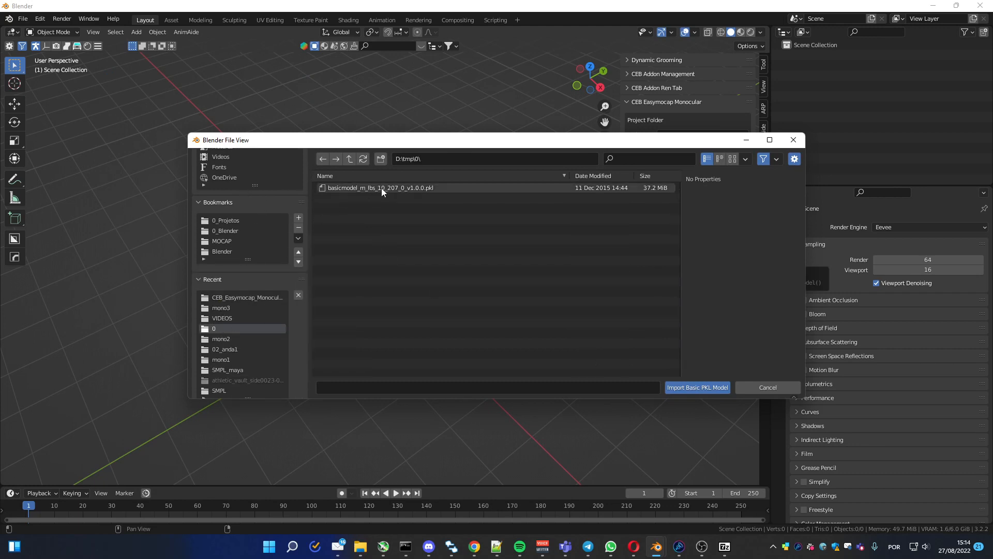
Import the male basicmodel .pkl and bring up the SMPL FBX import browser.
click(696, 387)
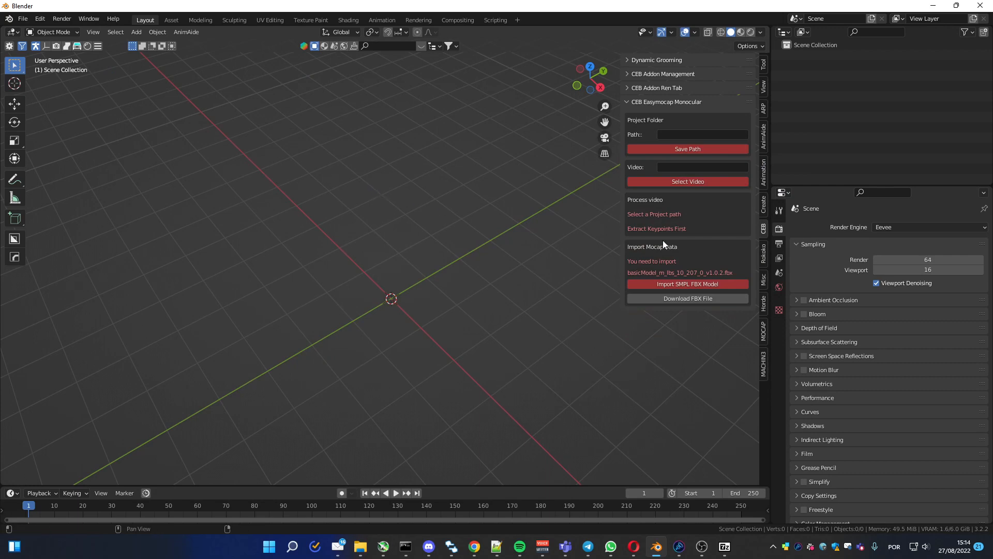
mouse_move(677, 273)
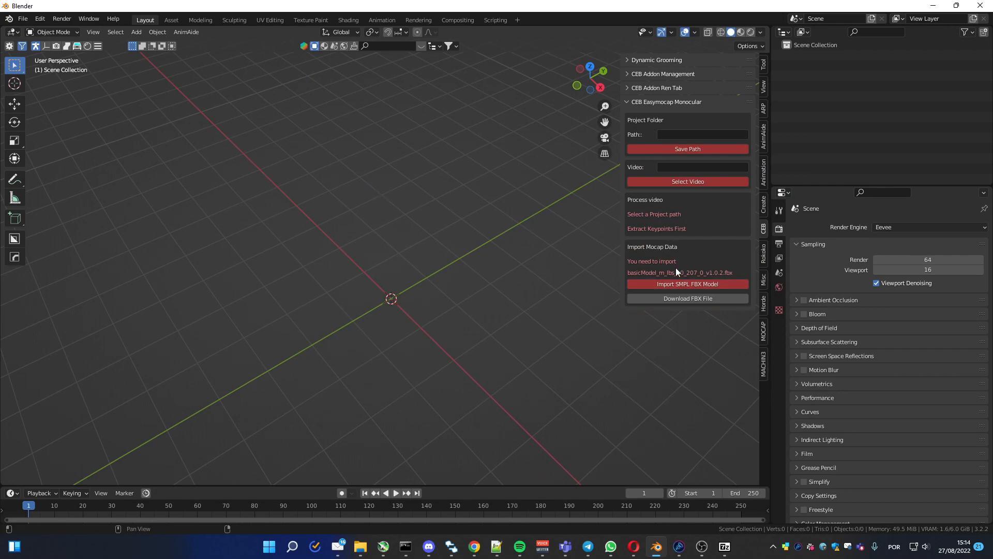
mouse_move(665, 260)
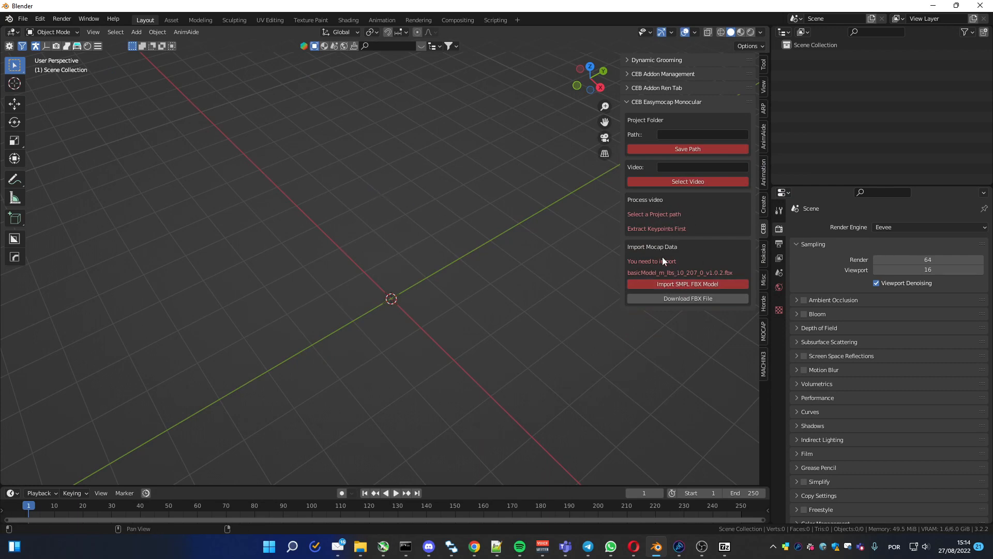
click(687, 283)
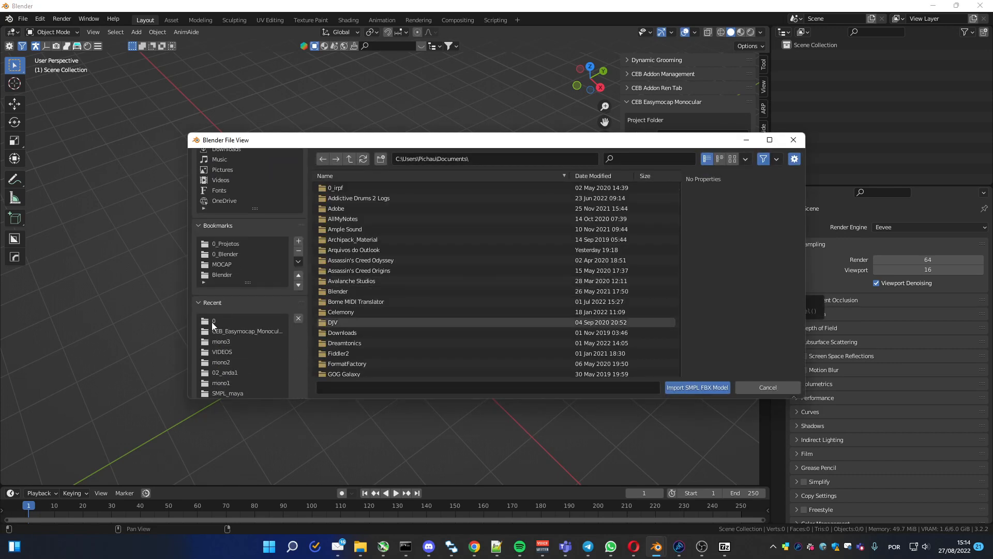
Import the male basicModel_m .fbx from recent folder 0 as the SMPL FBX model.
double_click(214, 321)
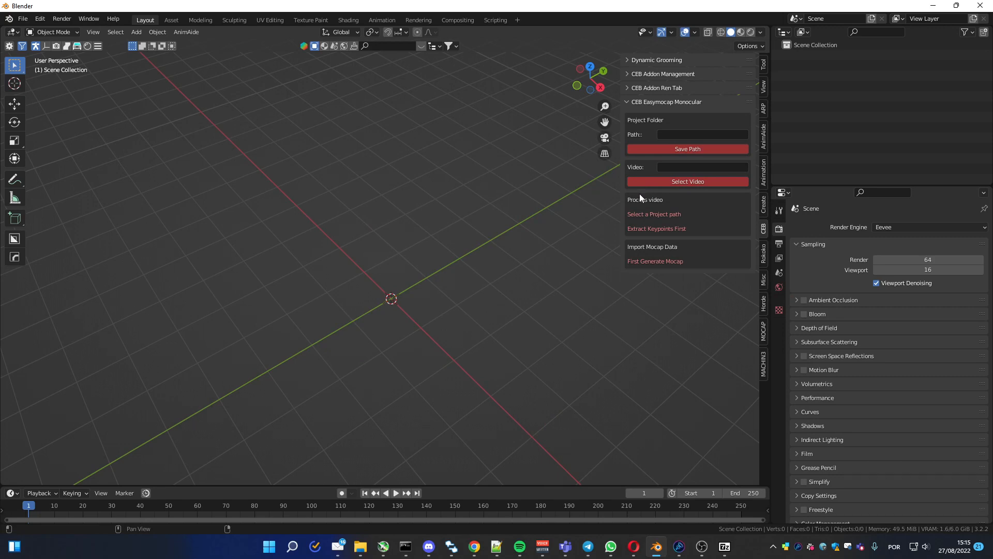
mouse_move(638, 199)
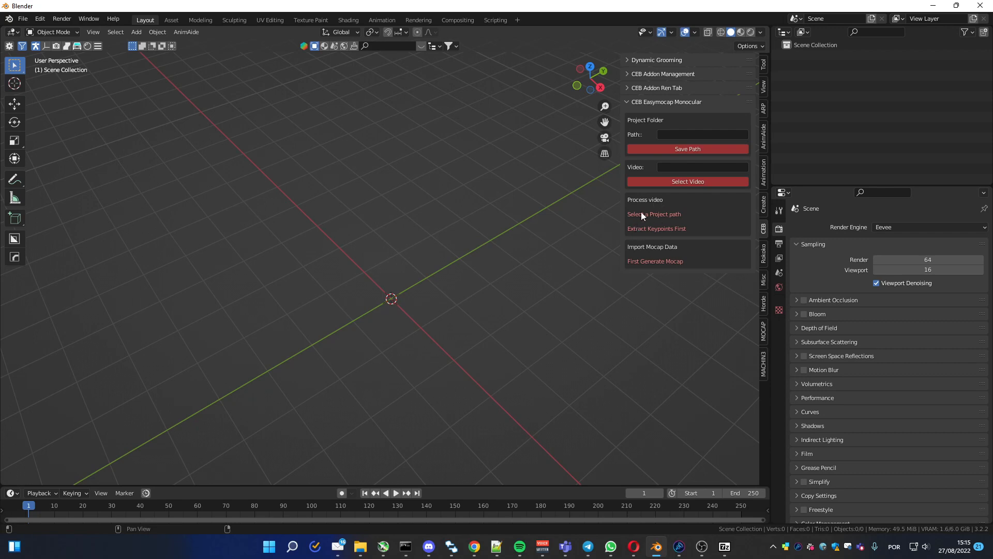
mouse_move(665, 161)
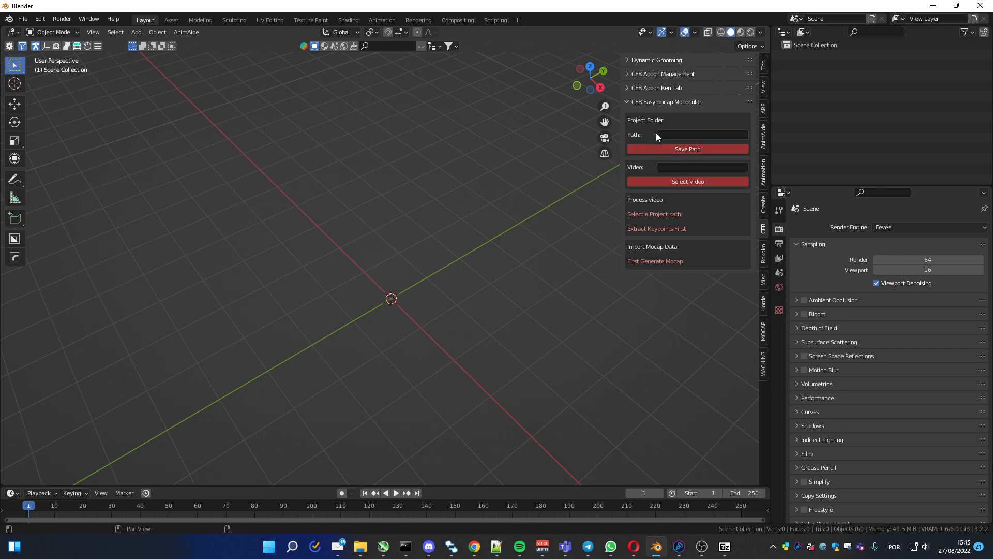
Create folder mono1 inside C:\MOCAP\Youtube2 and set it as the project path.
click(687, 149)
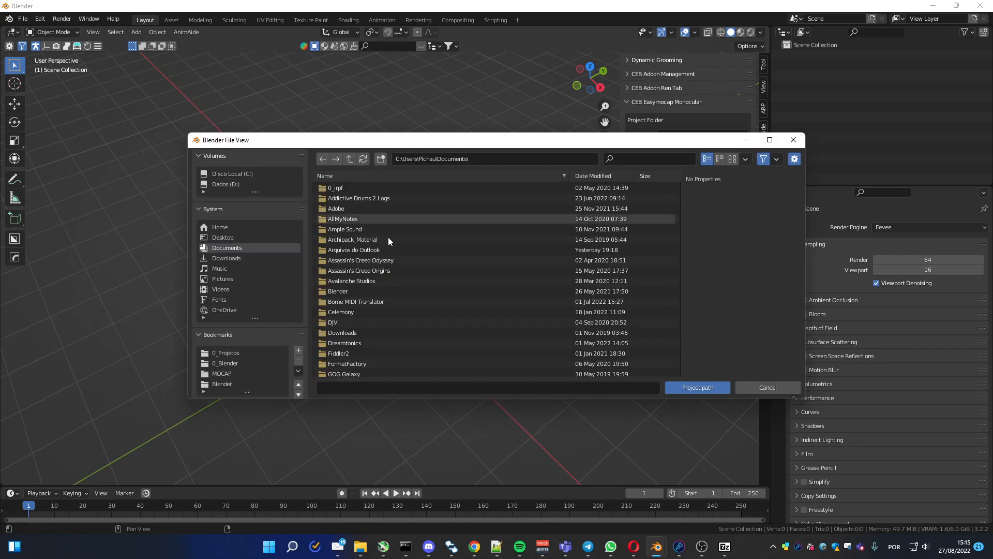
click(222, 297)
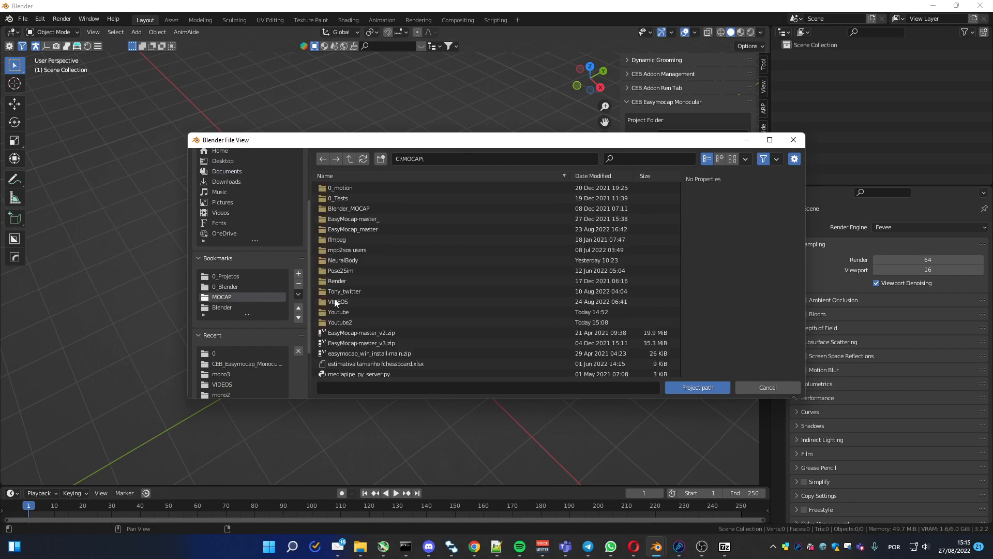
click(380, 158)
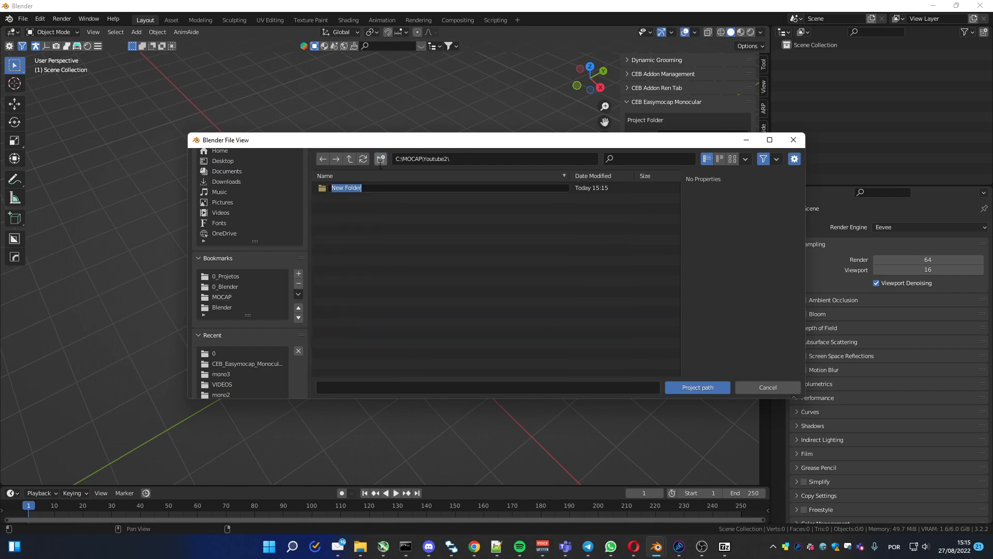
text(mono1\)
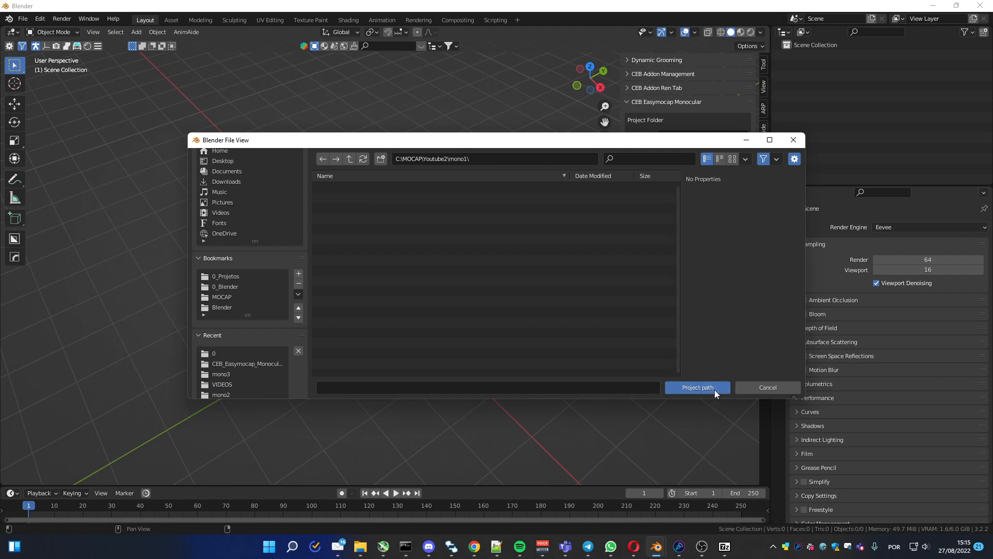
click(697, 386)
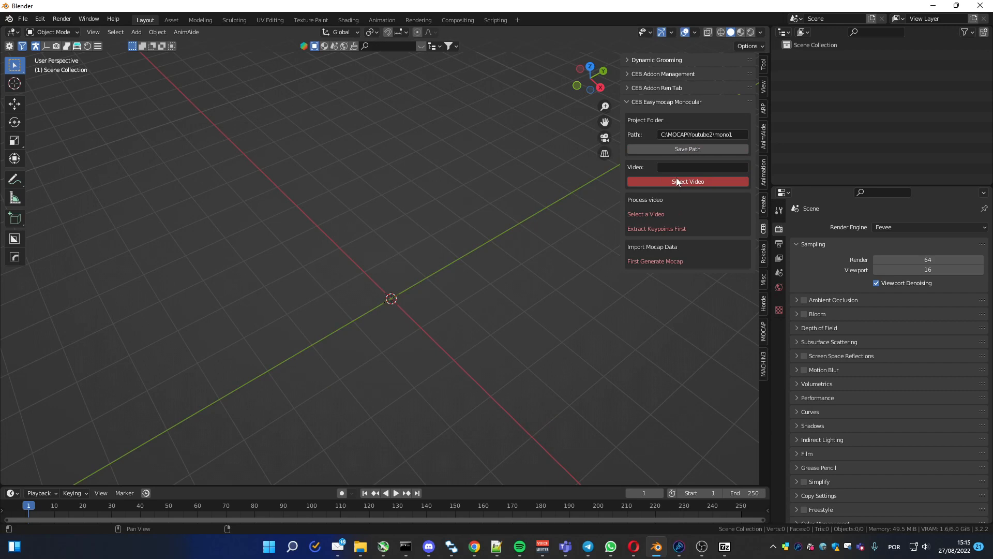
Choose athletic_vault_side0023-0079.mp4 from C:\MOCAP\VIDEOS as the input video.
click(687, 182)
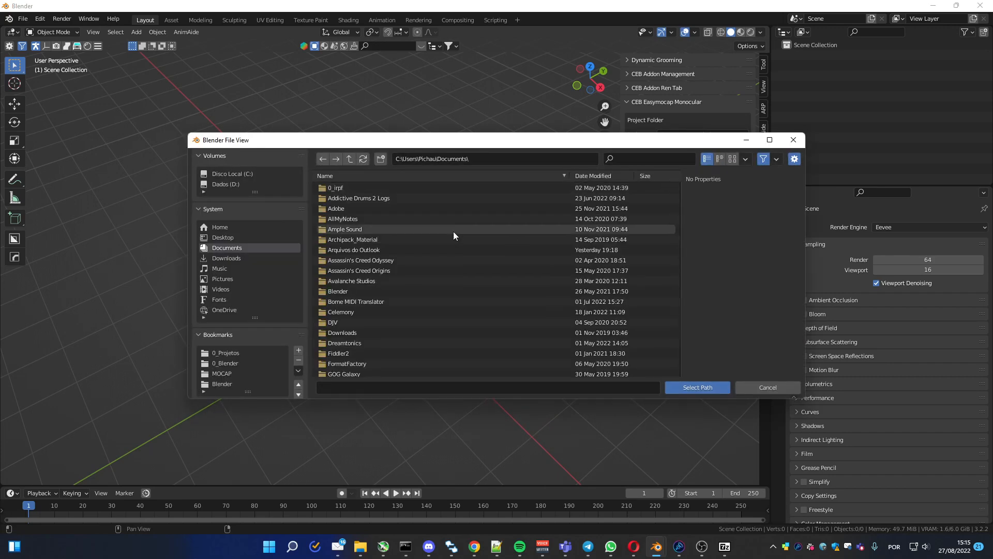
click(222, 373)
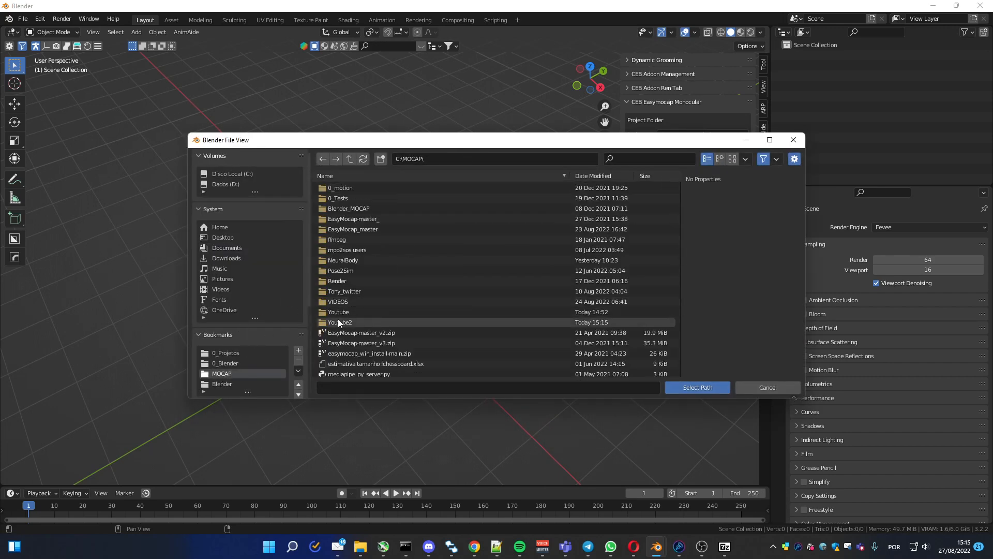
double_click(337, 301)
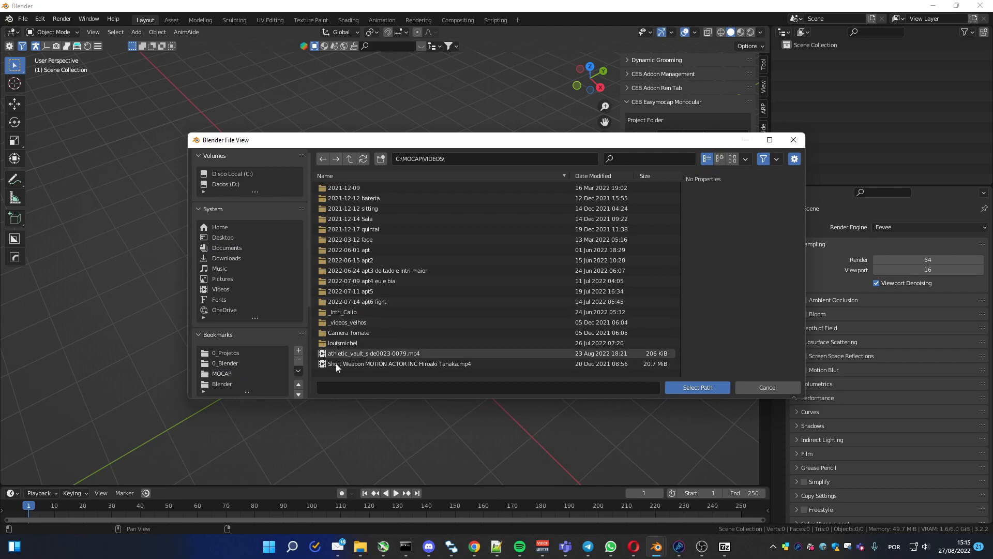
click(697, 387)
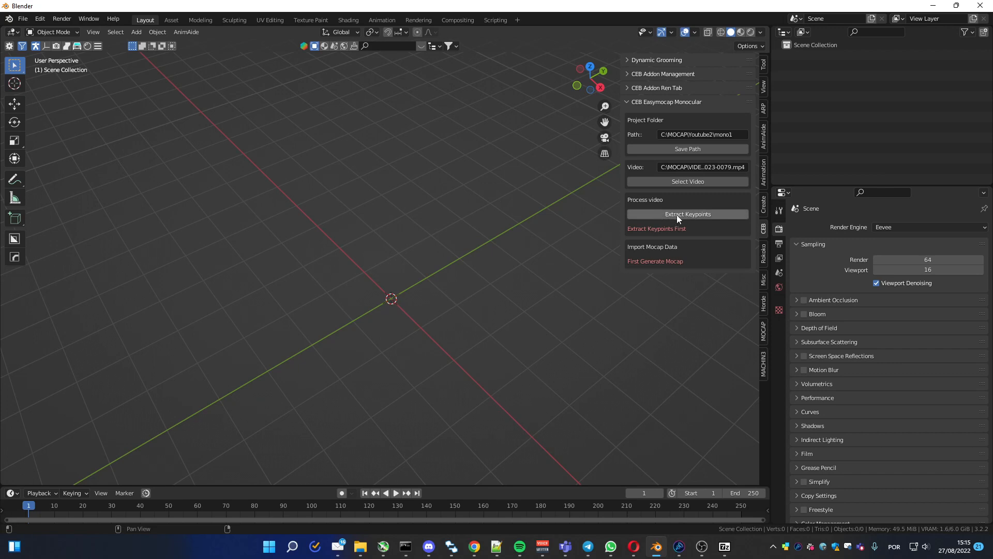
Extract keypoints from all 57 frames of the vault video and return to the Blender scene.
click(687, 213)
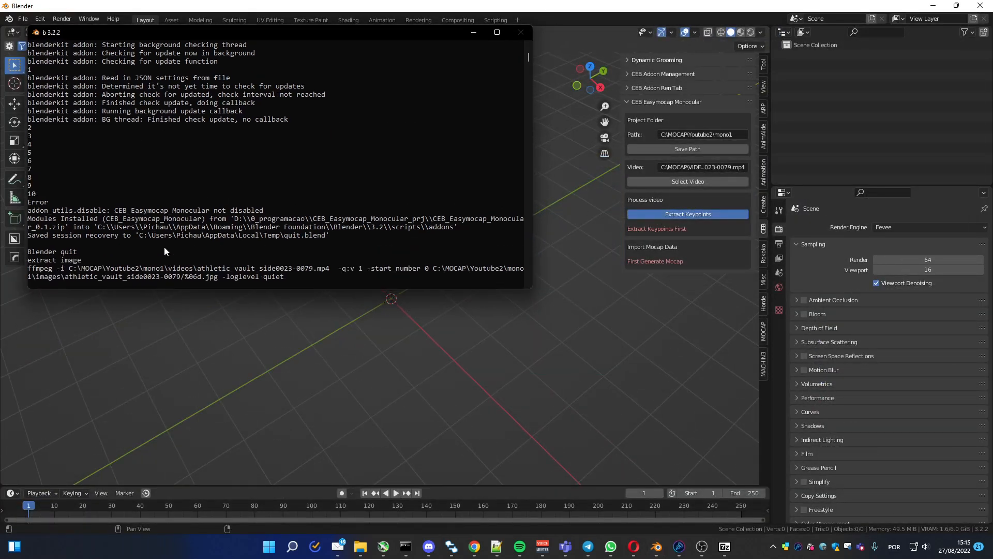
click(687, 213)
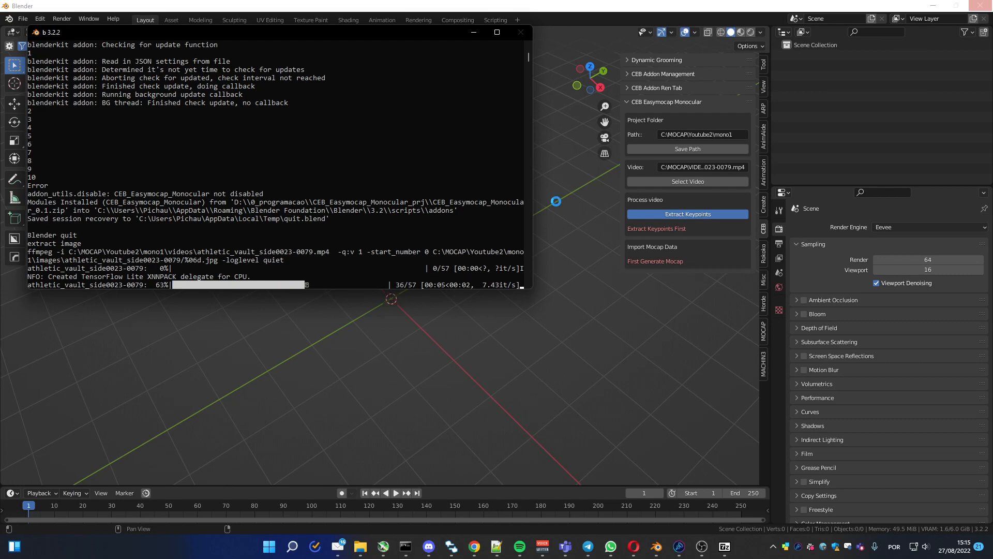
mouse_move(406, 149)
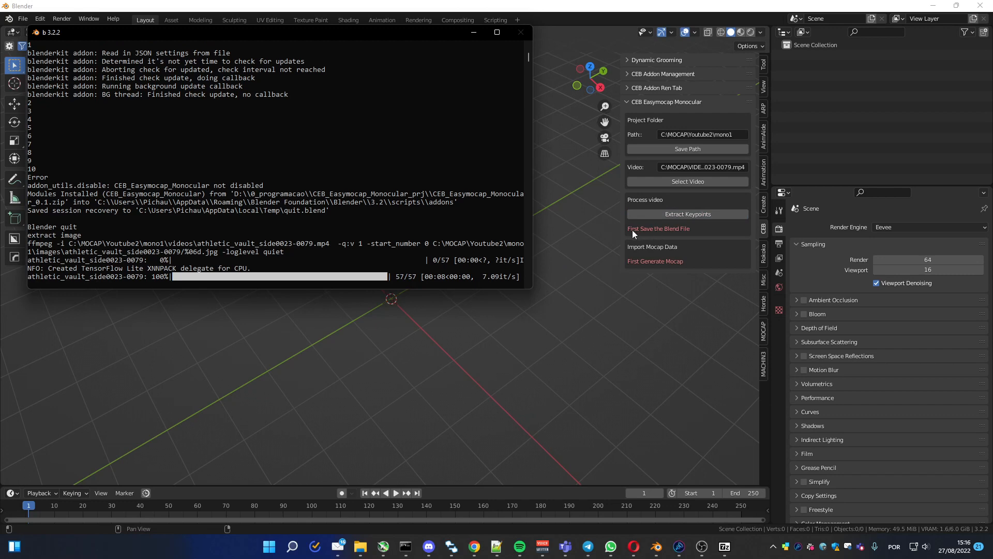
click(521, 32)
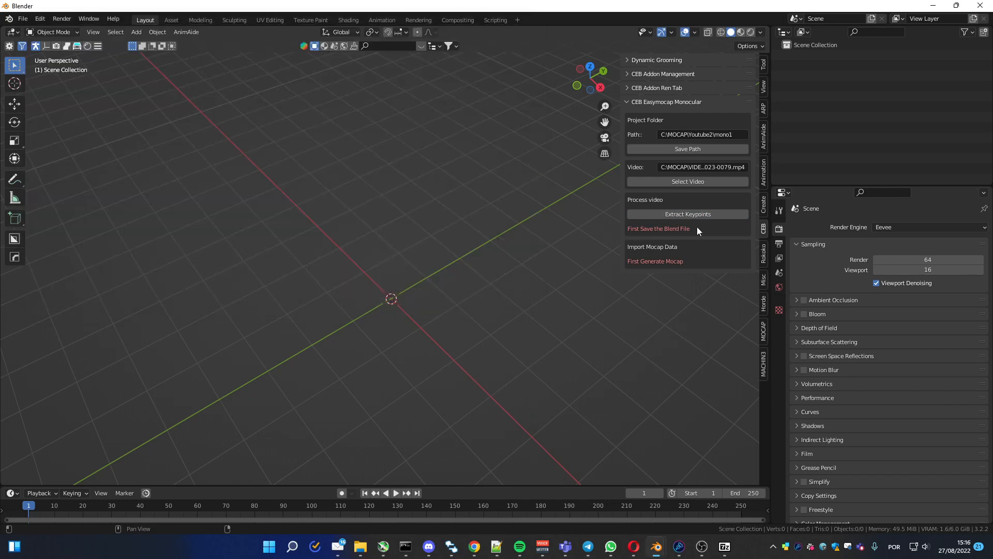
Save the scene as mono1.blend in C:\MOCAP\Youtube2\mono1.
click(22, 18)
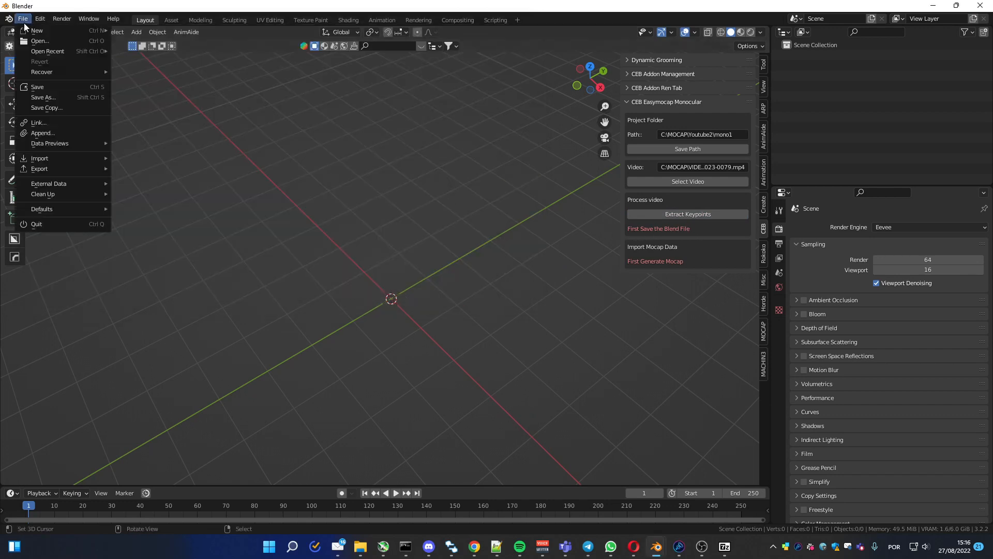
mouse_move(41, 71)
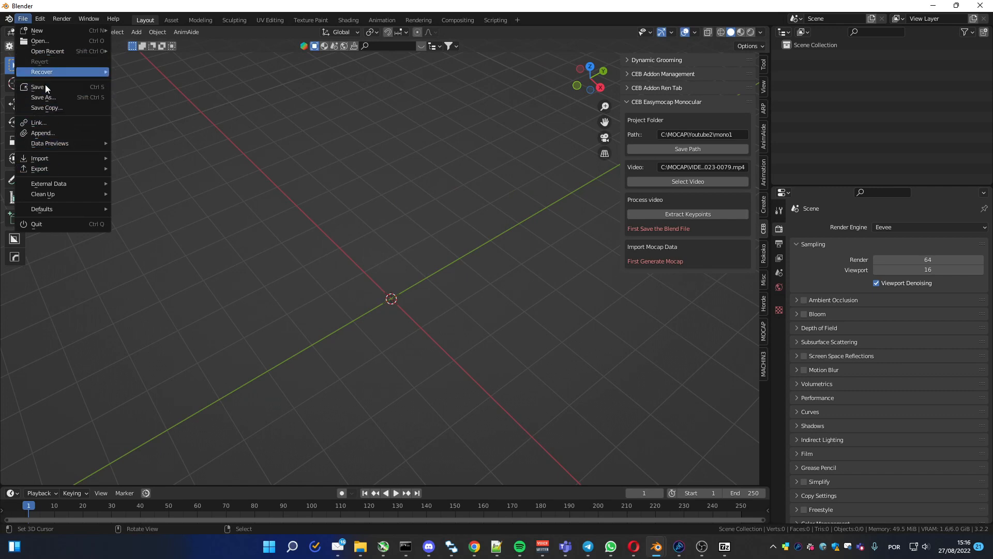
click(43, 97)
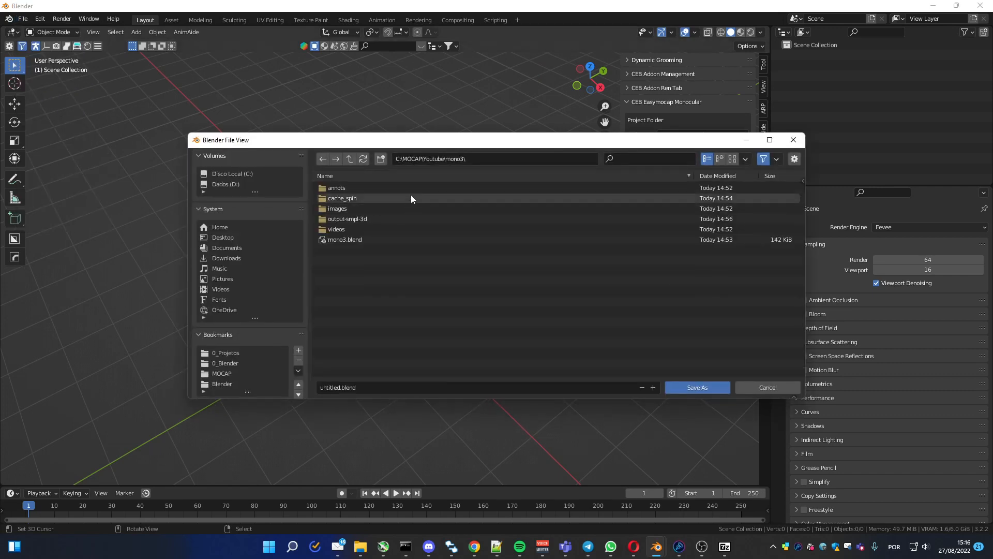
click(349, 159)
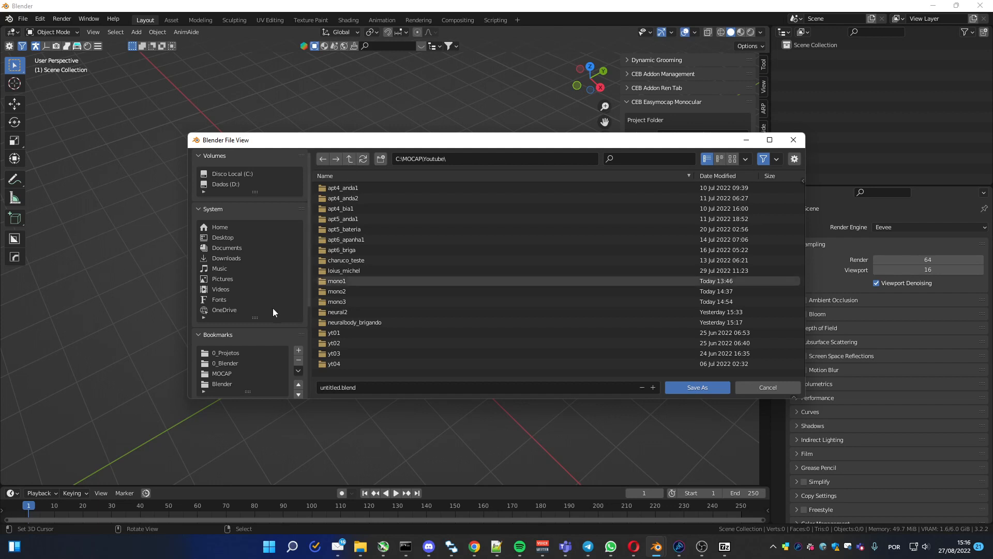
double_click(338, 281)
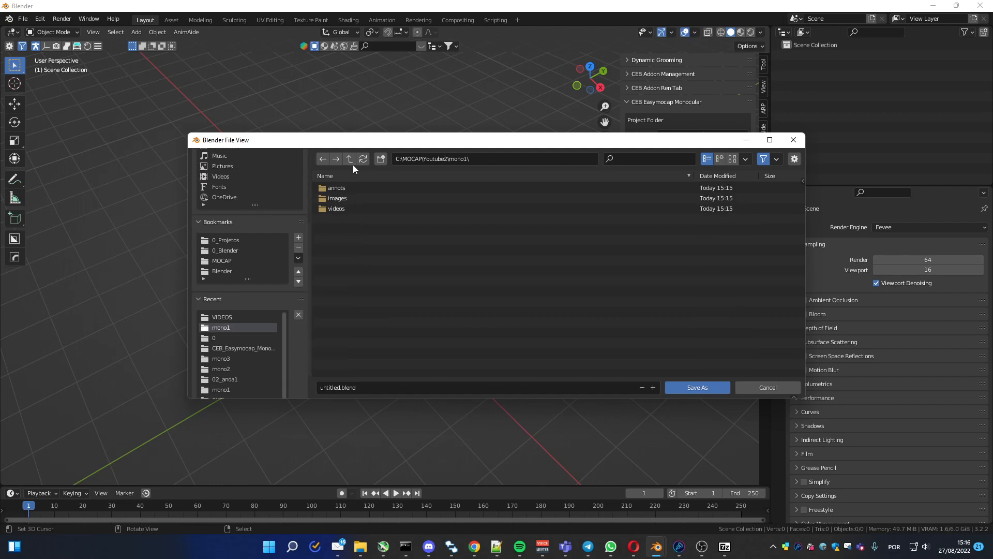
mouse_move(335, 241)
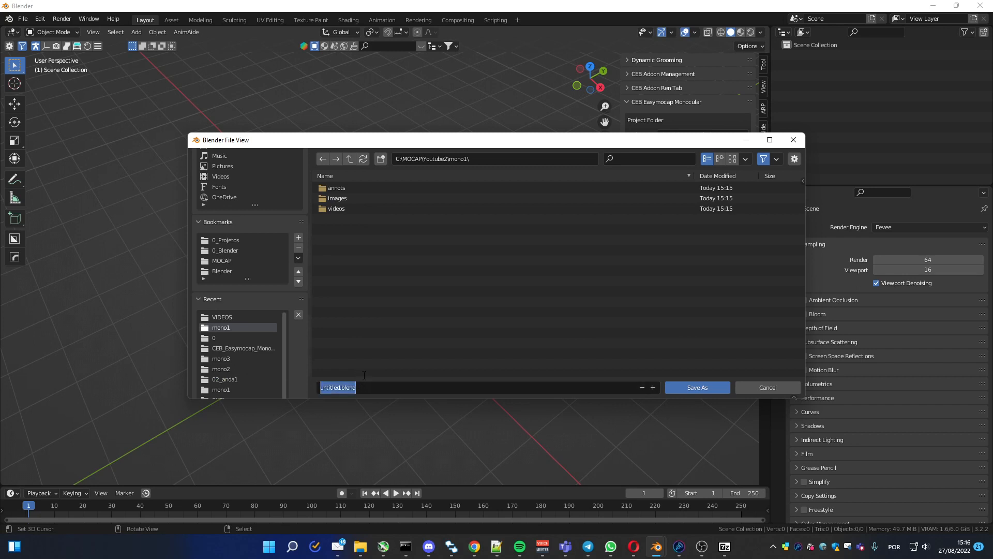
text(m)
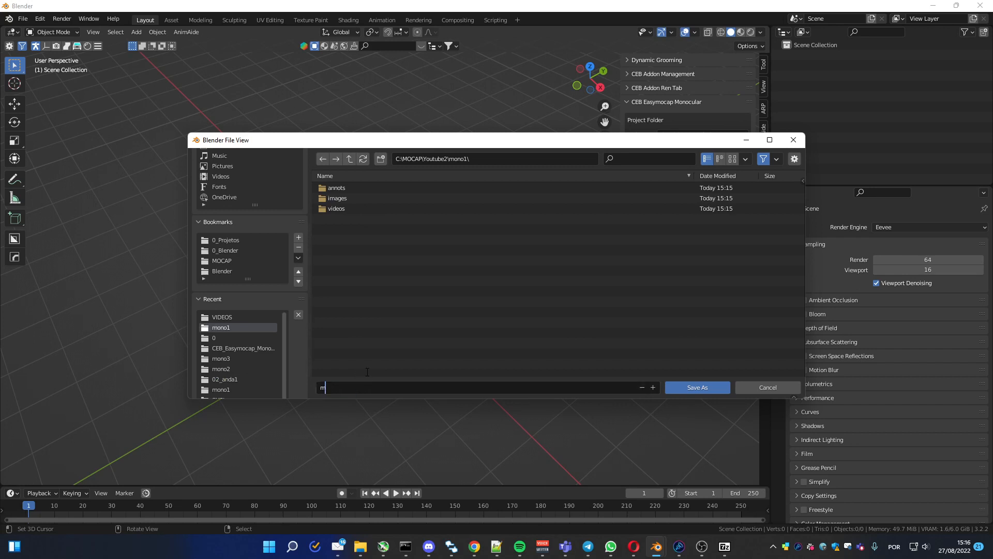
text(ono1.blend)
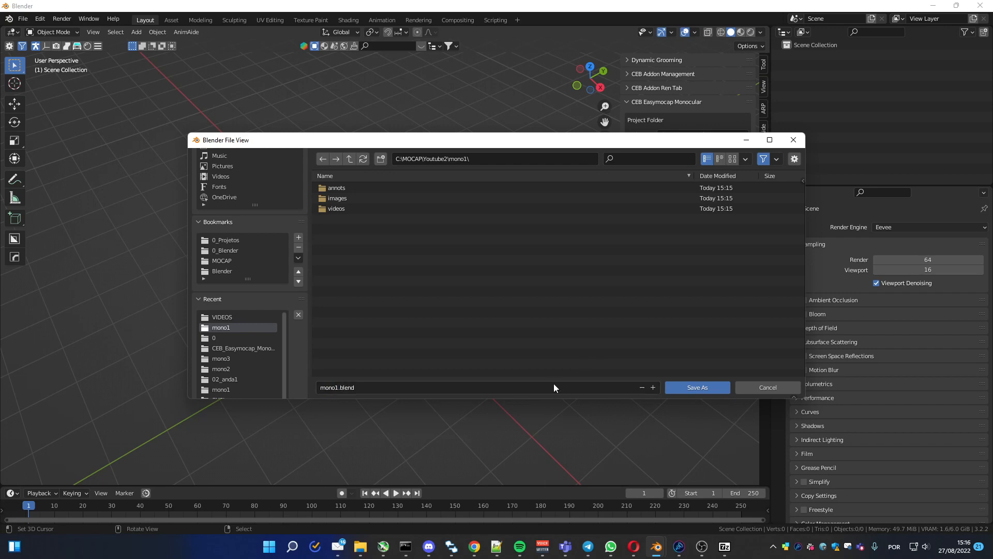
click(696, 387)
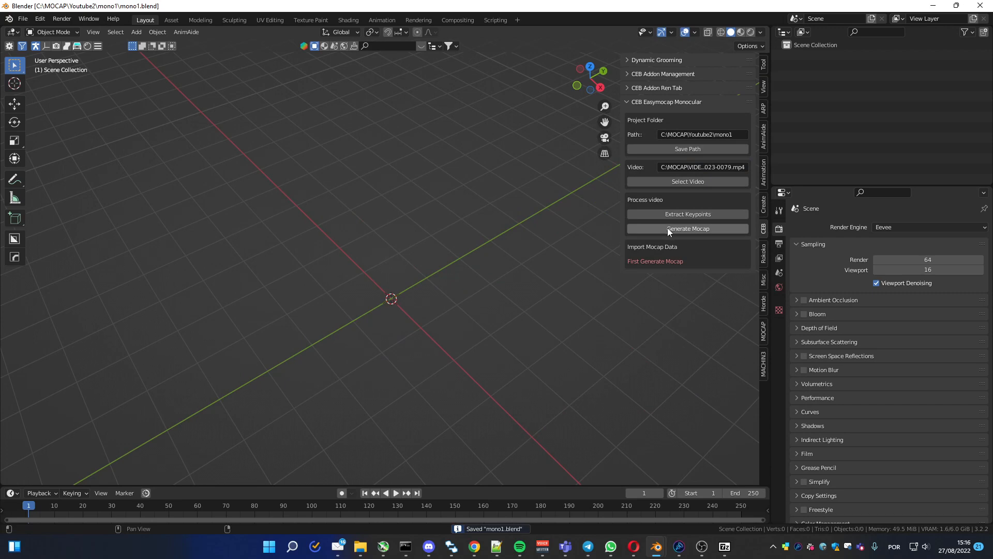
Run Generate Mocap so SPIN and body fitting process all 57 frames.
click(687, 229)
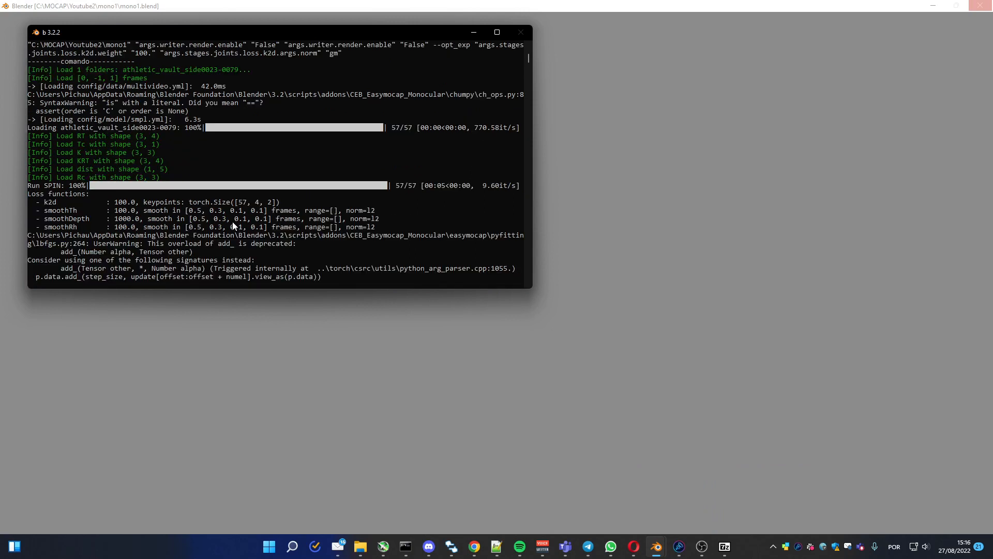
mouse_move(230, 261)
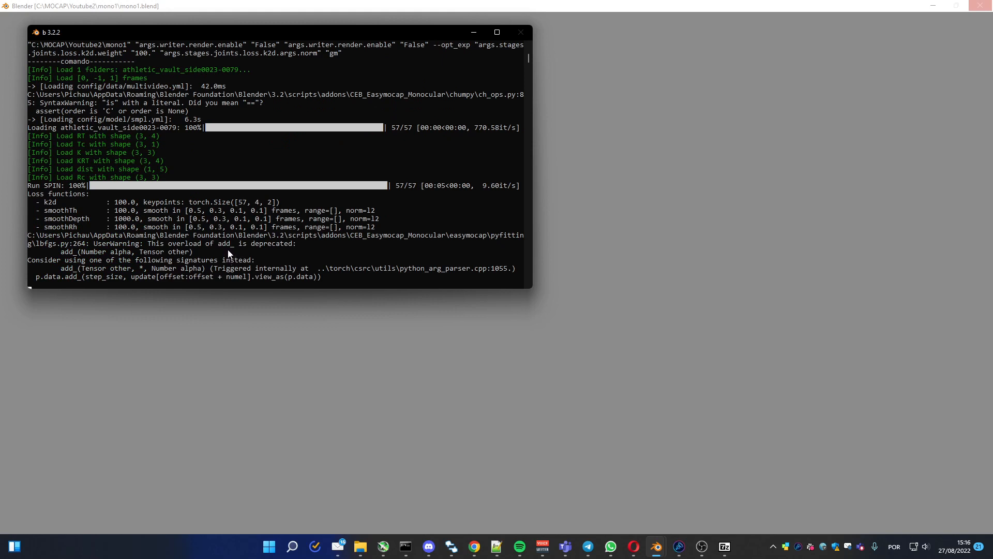
mouse_move(701, 547)
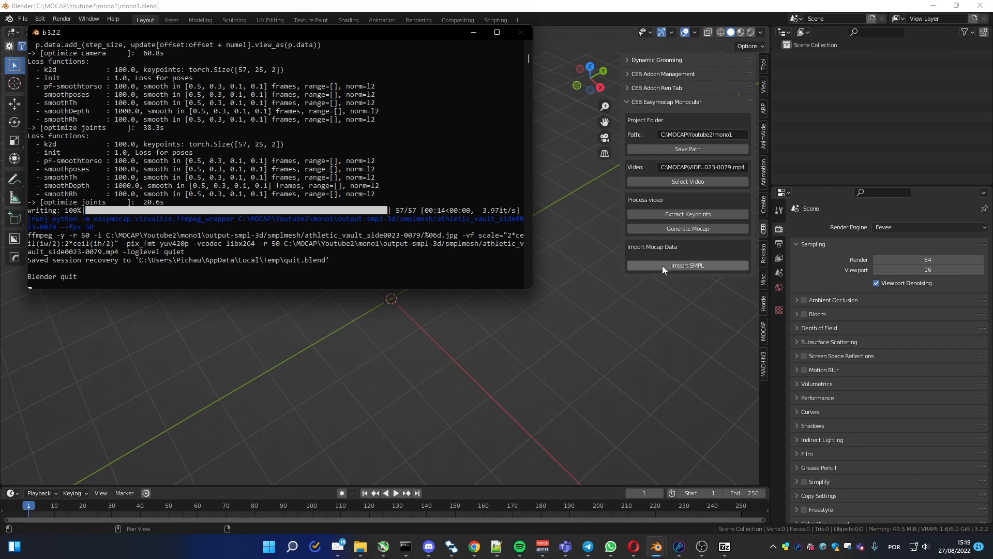
mouse_move(661, 271)
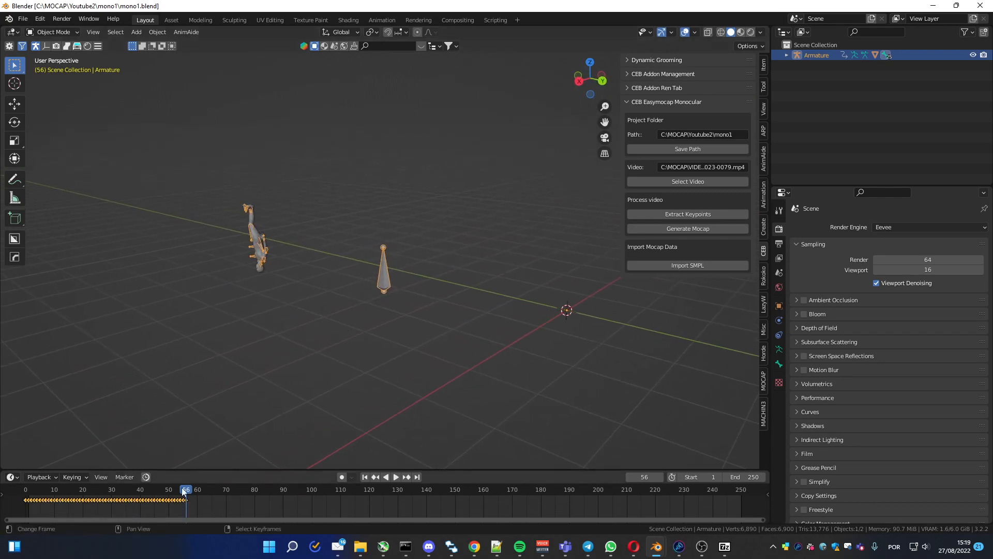
Set the timeline end frame to 56 and switch the armature to Pose Mode.
click(734, 476)
text(56)
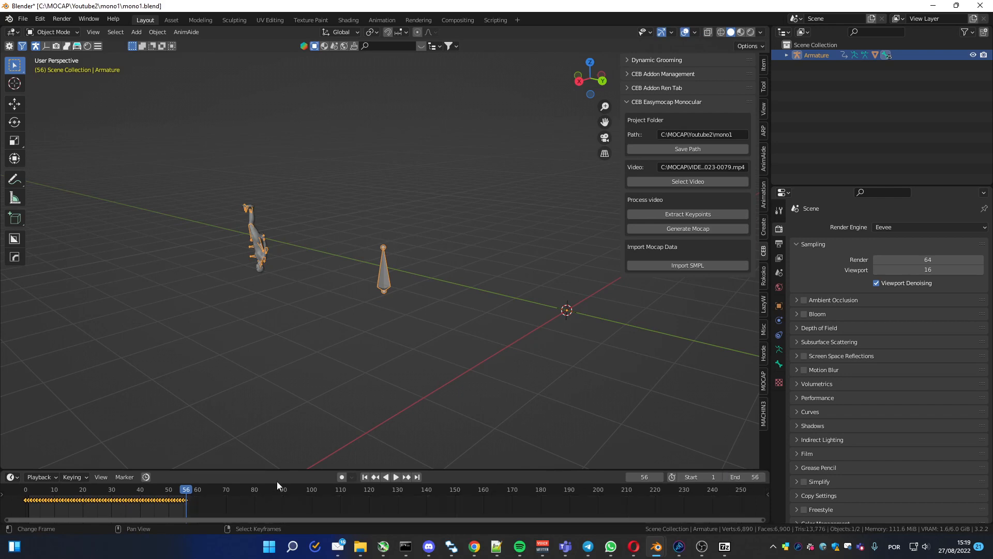
click(394, 476)
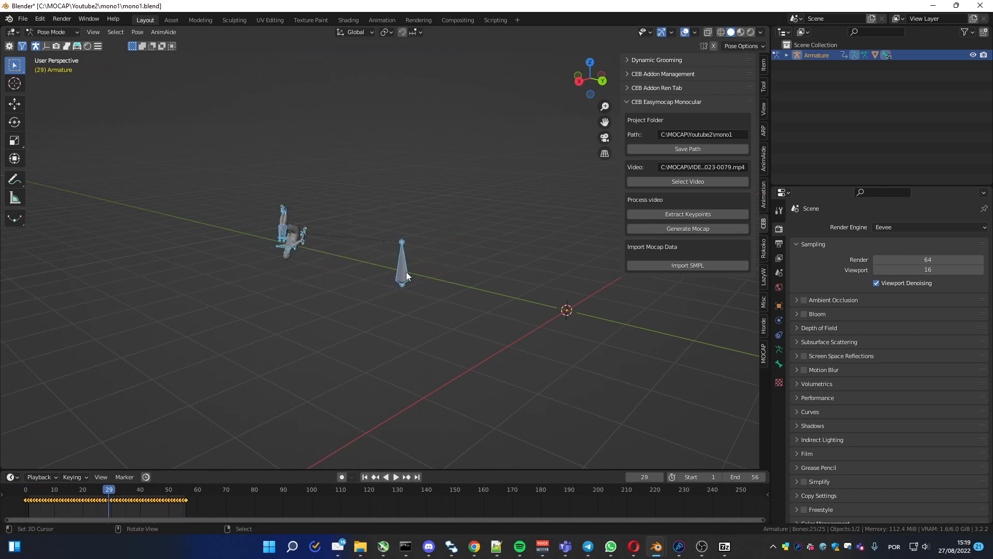
Select the m_avg_root bone and delete its keyframes in the timeline.
click(403, 266)
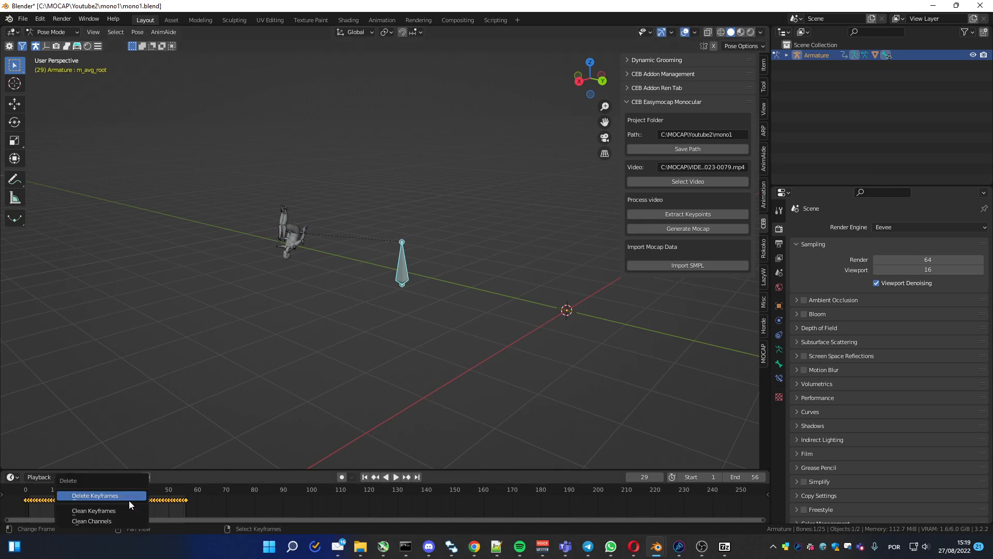
click(95, 495)
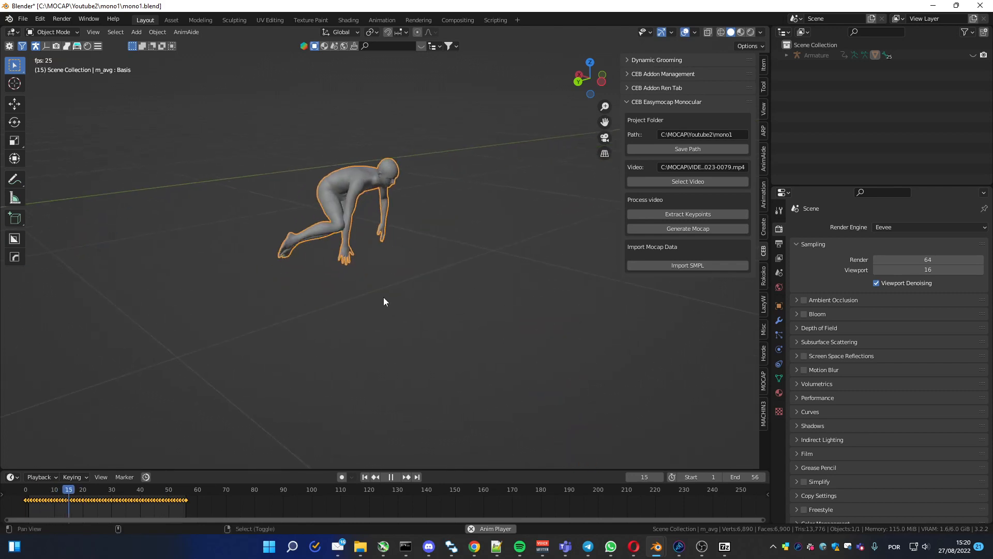
Stop the mocap playback, leaving the SMPL mesh paused in an early crouching pose.
click(45, 489)
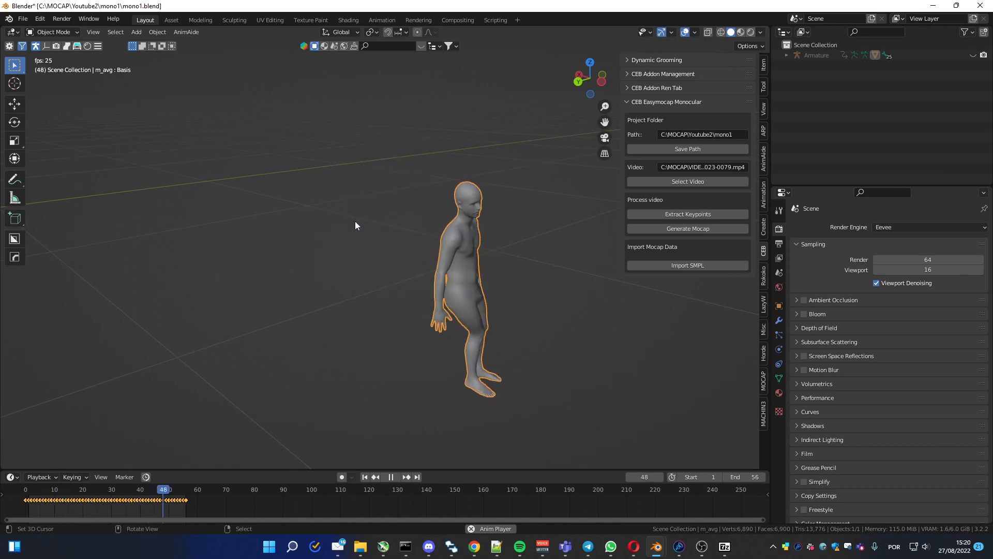
click(391, 476)
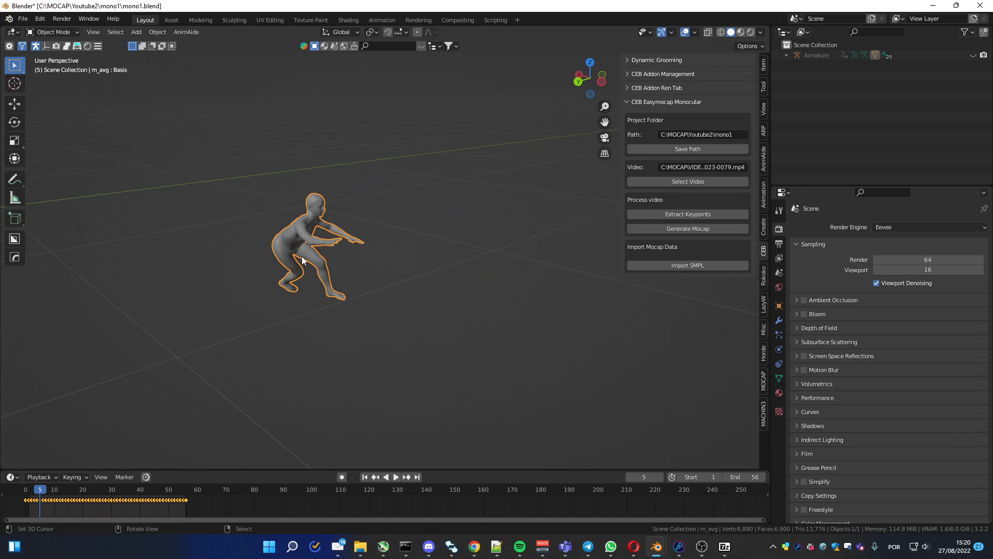
mouse_move(298, 264)
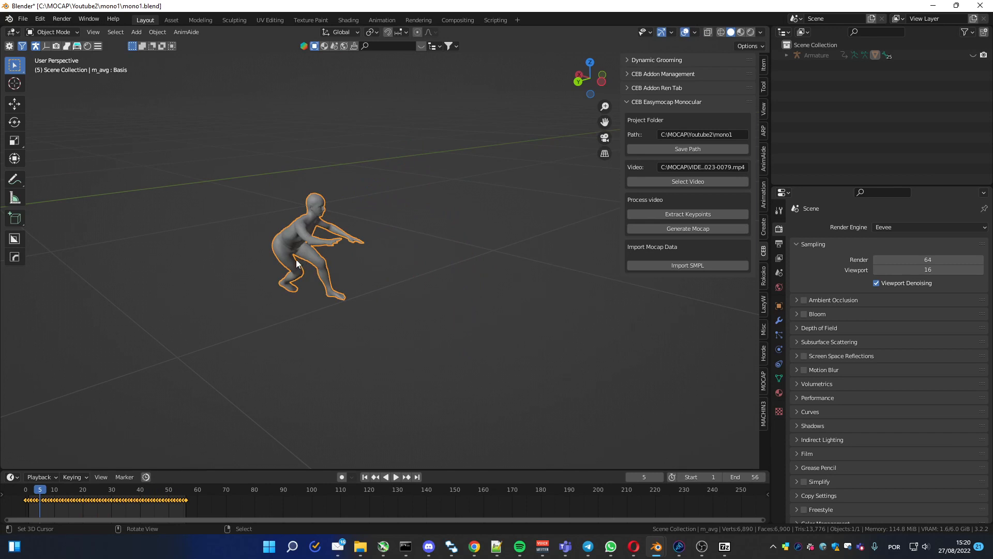
mouse_move(294, 263)
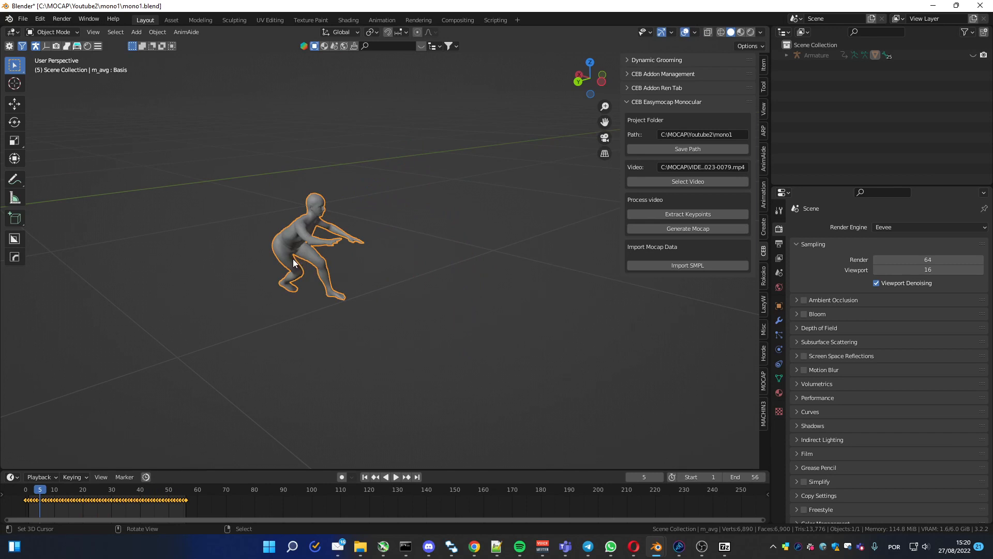
mouse_move(347, 271)
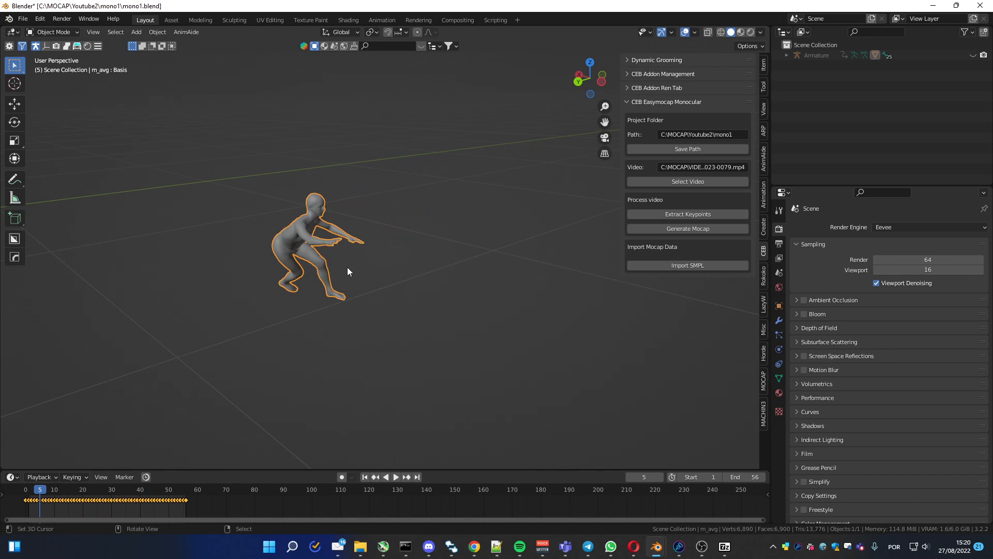
mouse_move(304, 292)
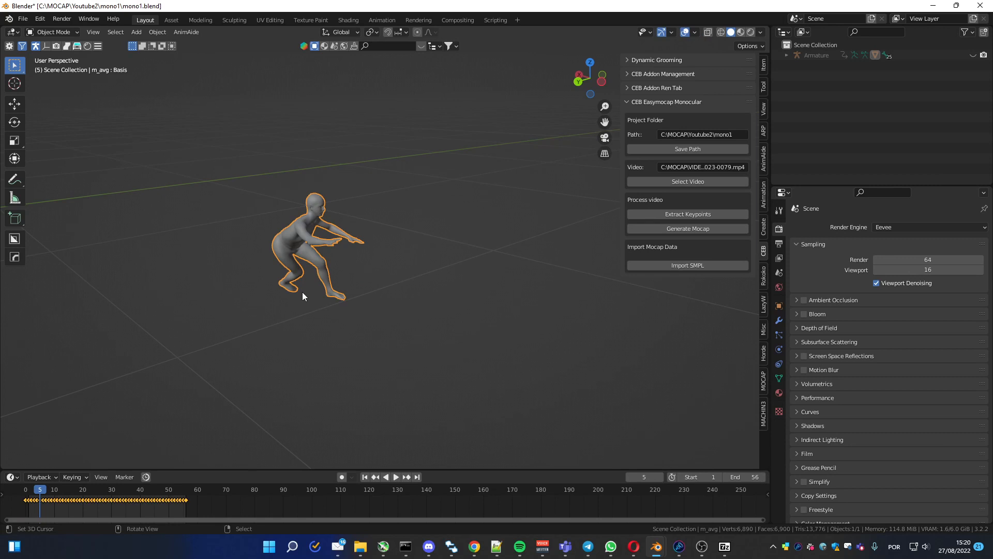
mouse_move(291, 329)
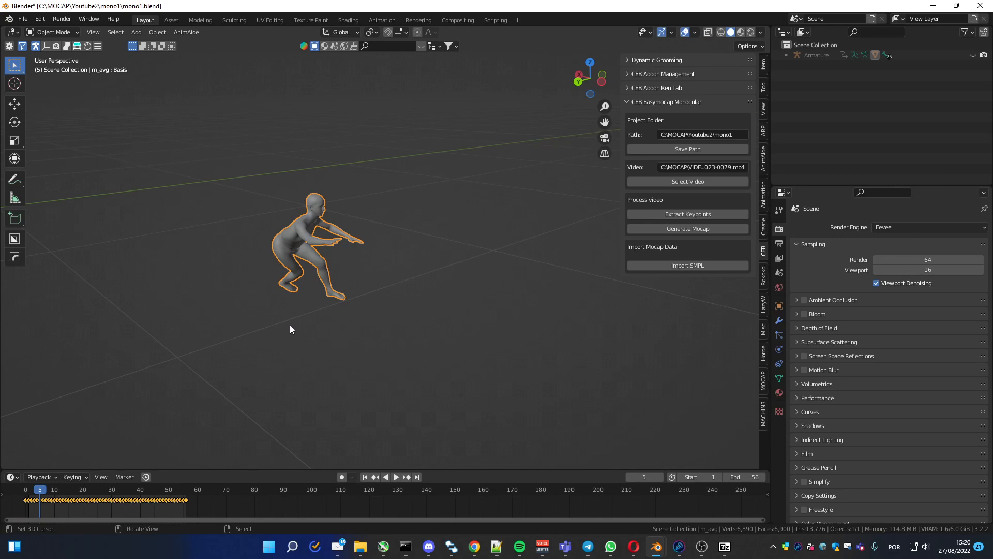
mouse_move(289, 335)
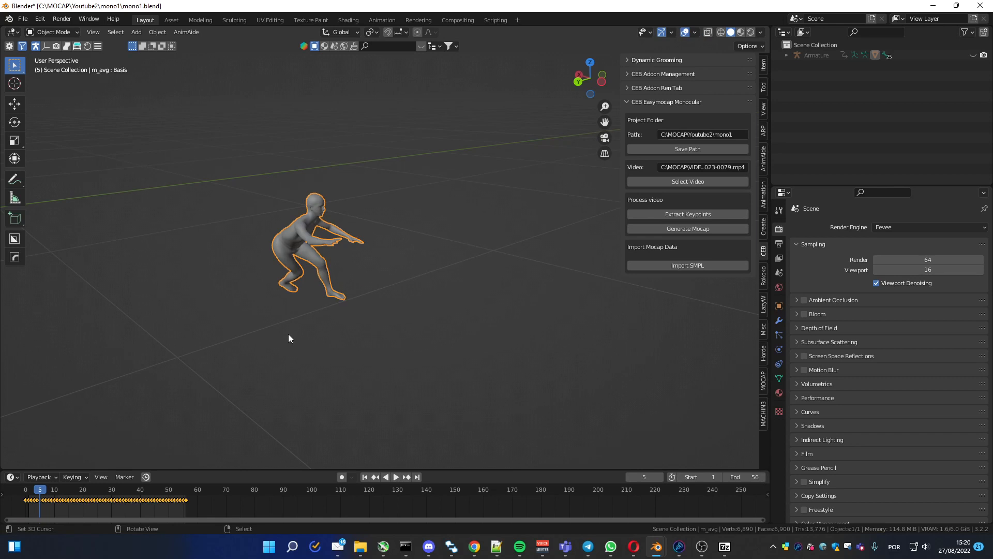
mouse_move(349, 287)
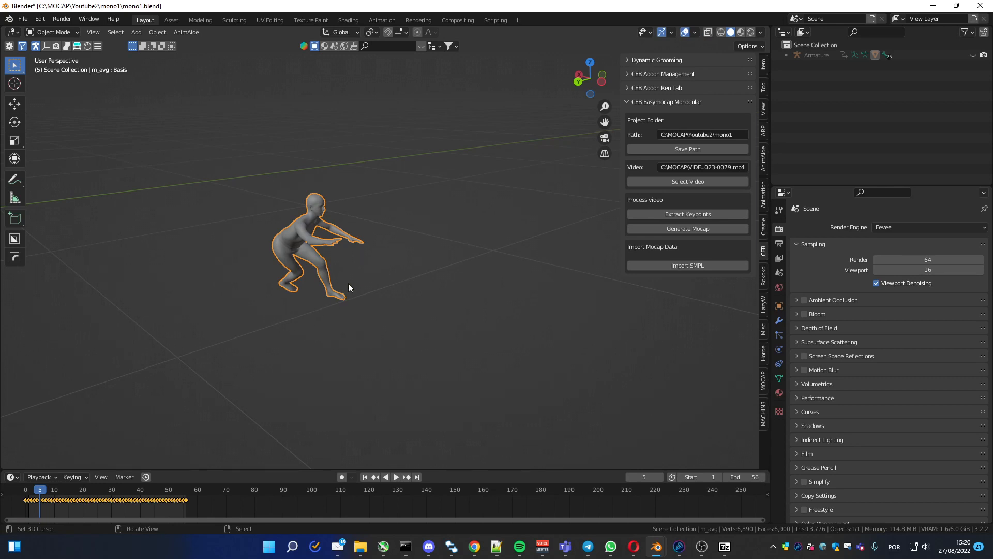
mouse_move(475, 251)
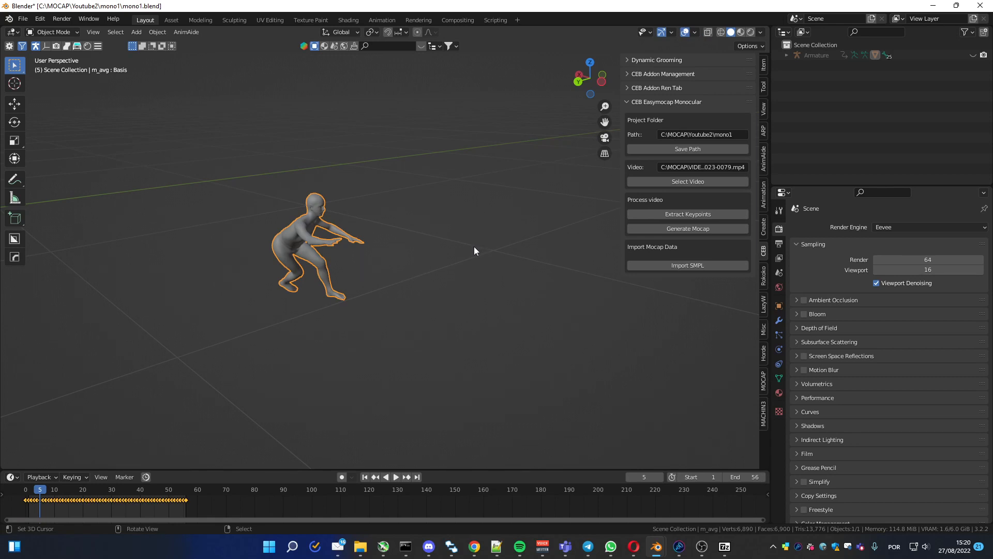
mouse_move(465, 252)
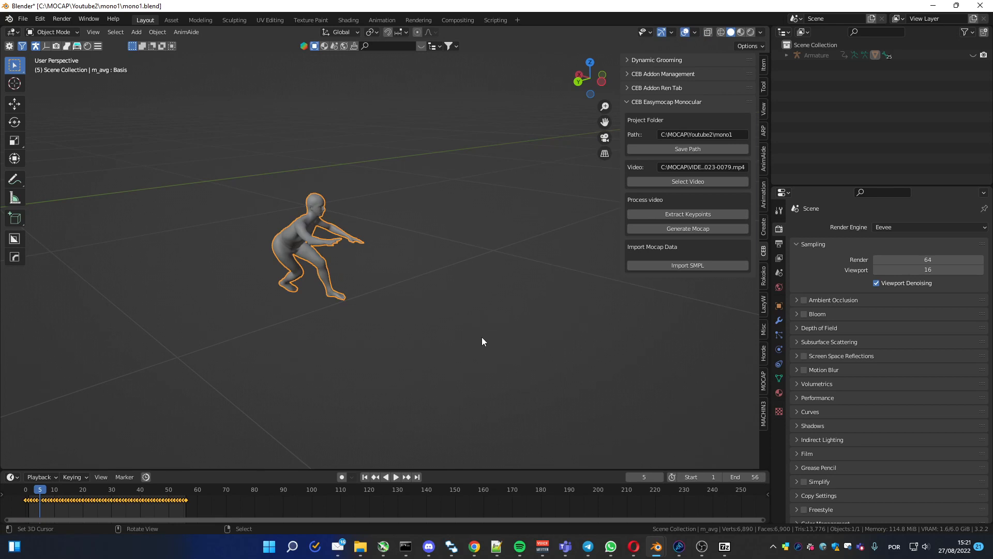
mouse_move(477, 349)
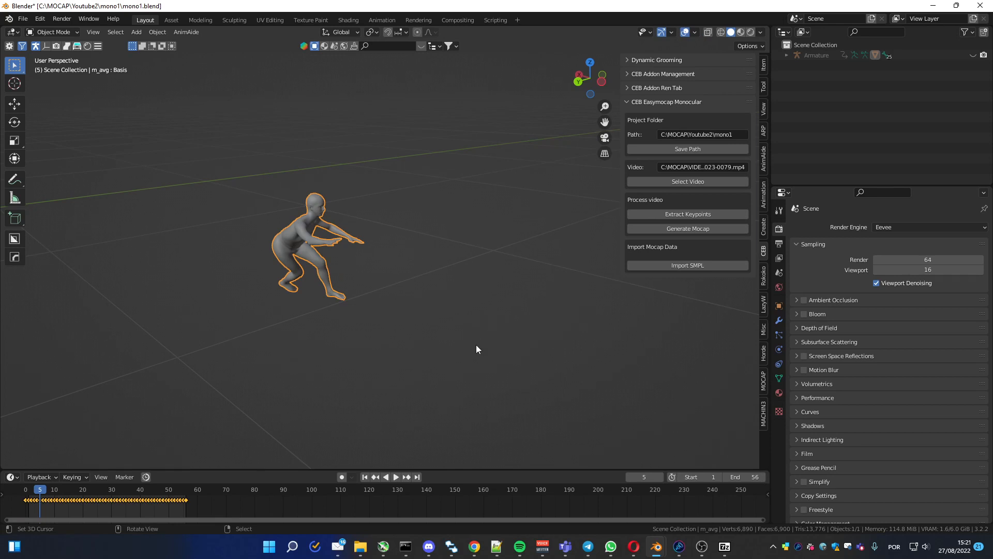